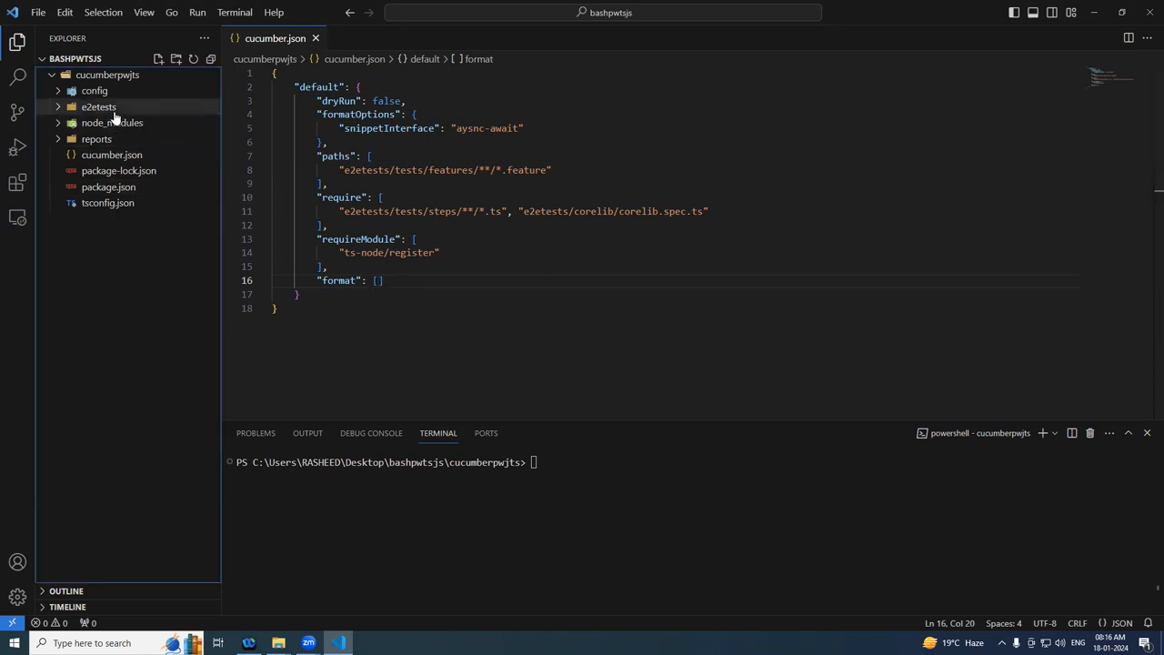
# Expand the e2etests folder and close the extra This PC window.
pyautogui.click(98, 106)
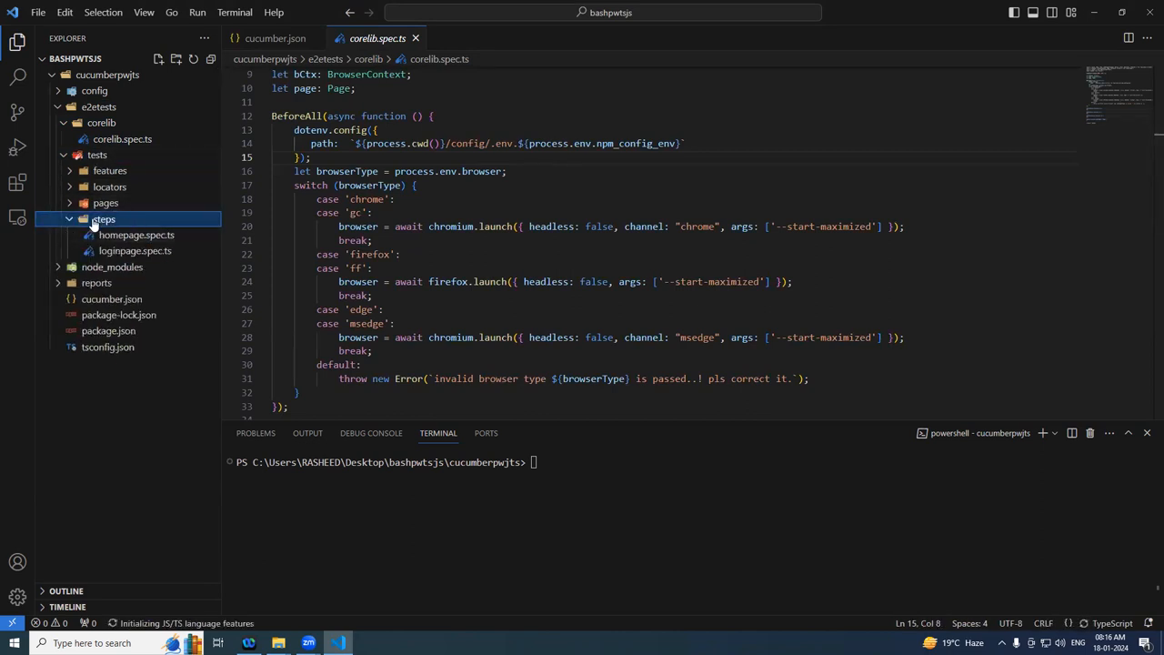
pyautogui.click(100, 121)
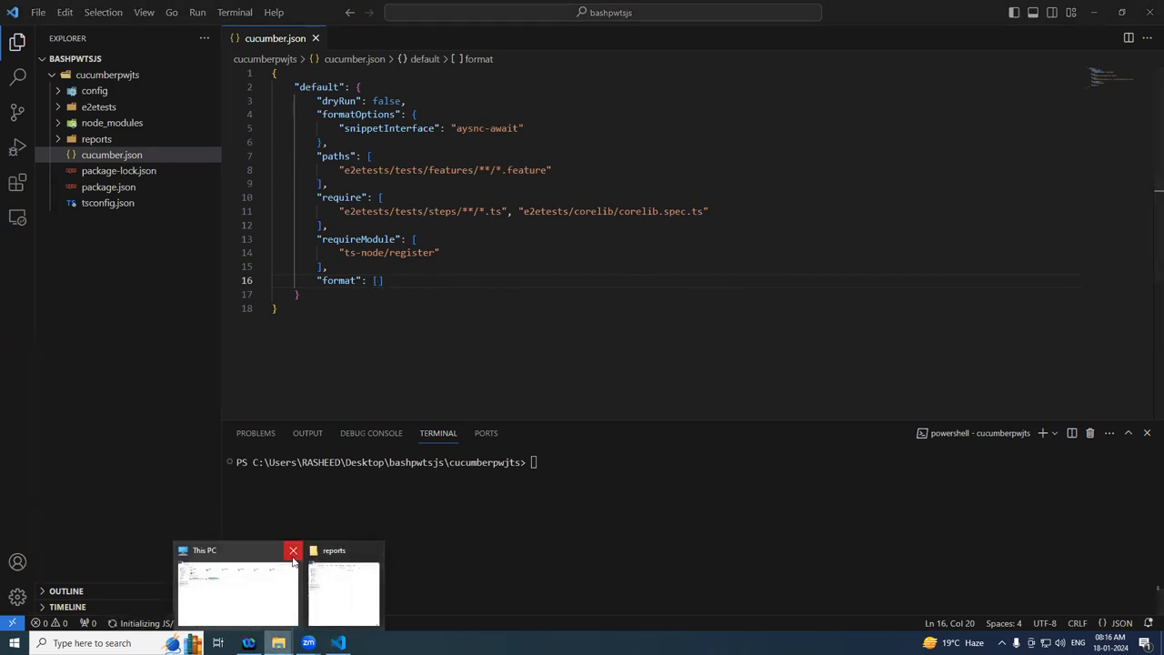
pyautogui.click(342, 591)
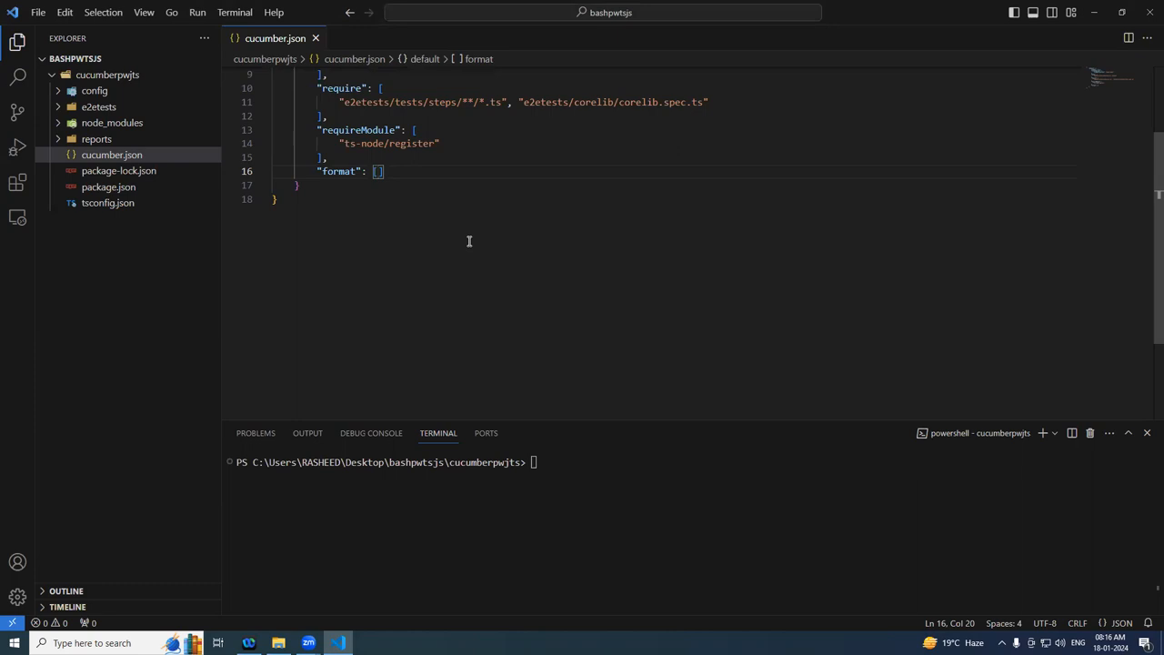
# Begin a json formatter entry inside the empty format list of cucumber.json.
pyautogui.click(332, 171)
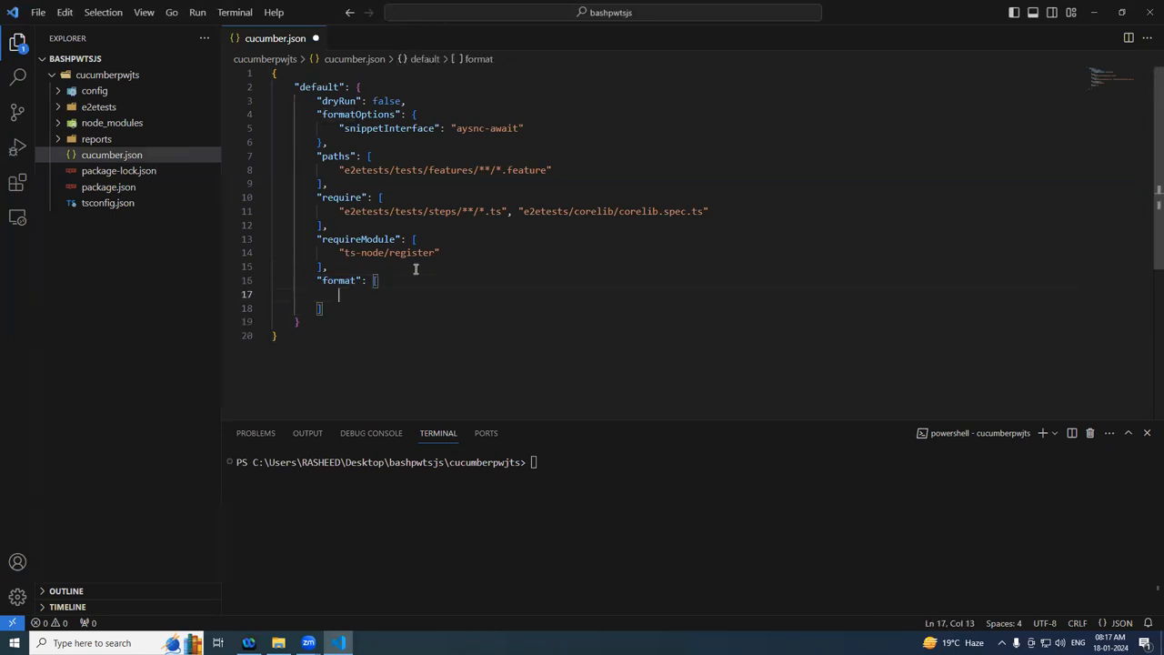
pyautogui.scroll(-3)
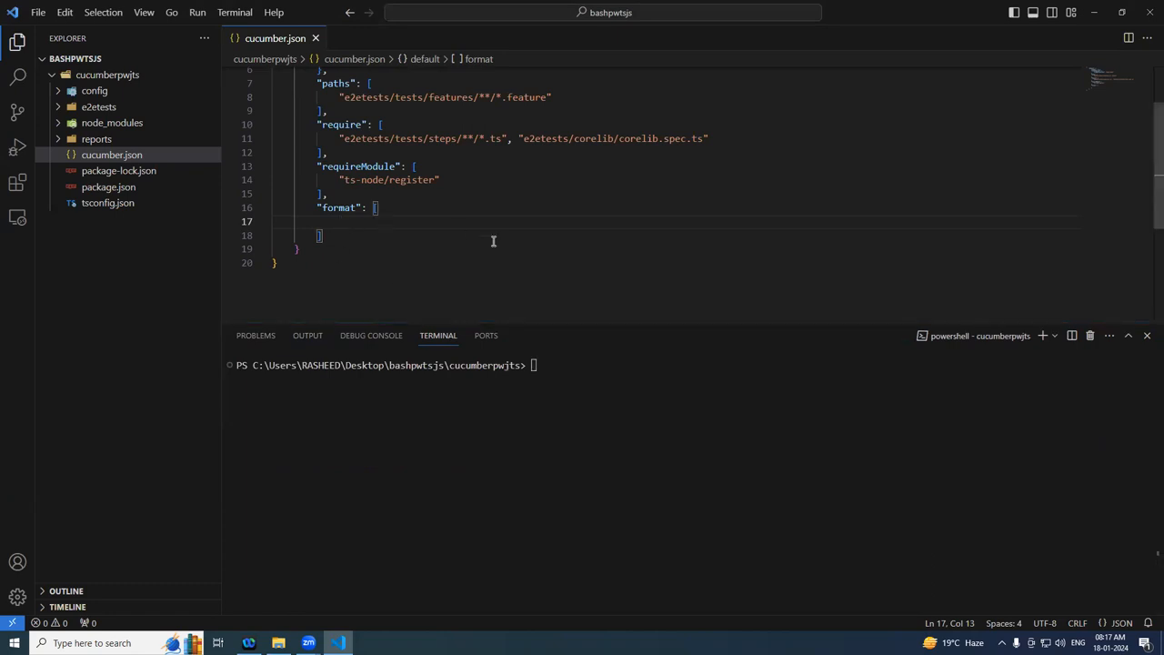
pyautogui.write('"')
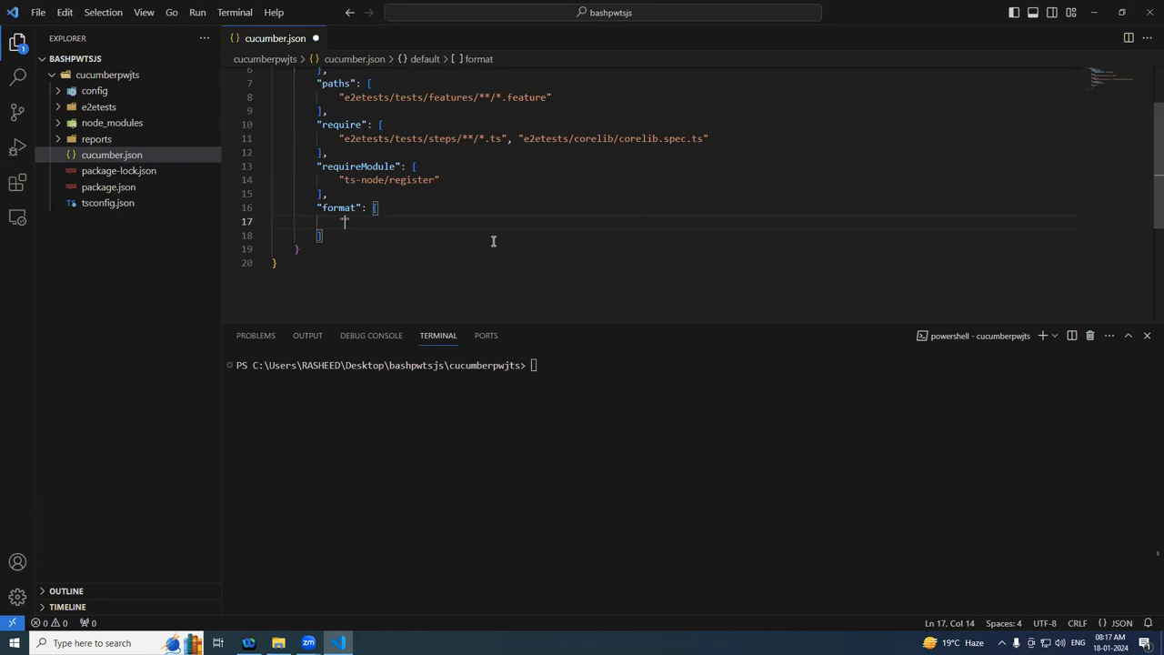
pyautogui.write('json')
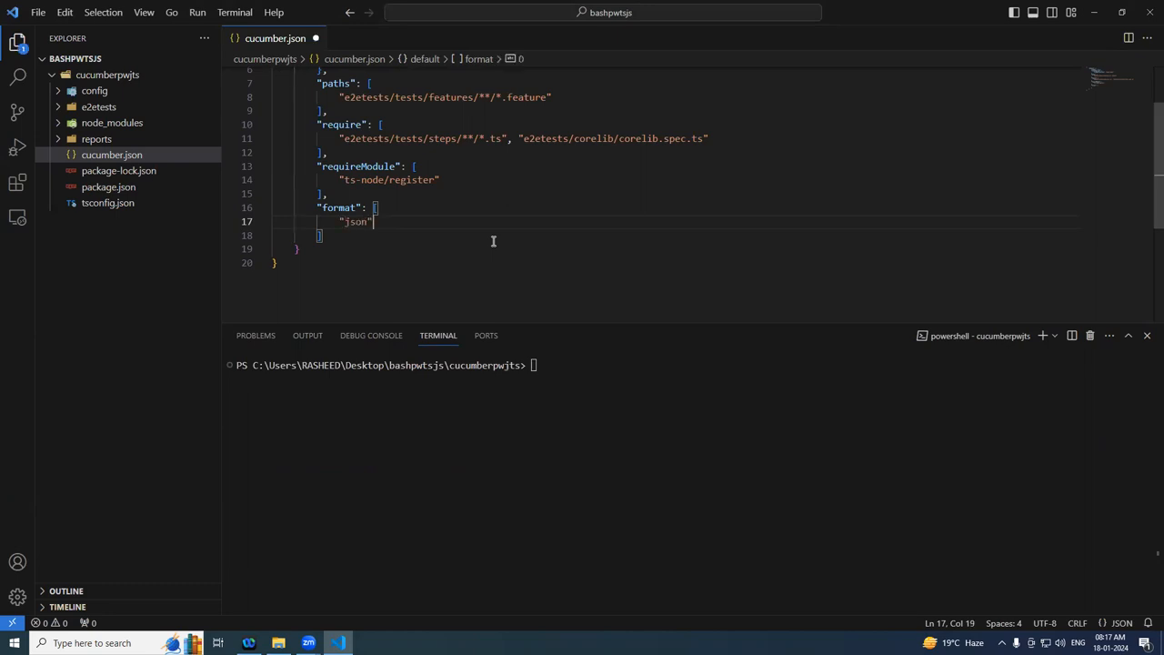
pyautogui.write(':')
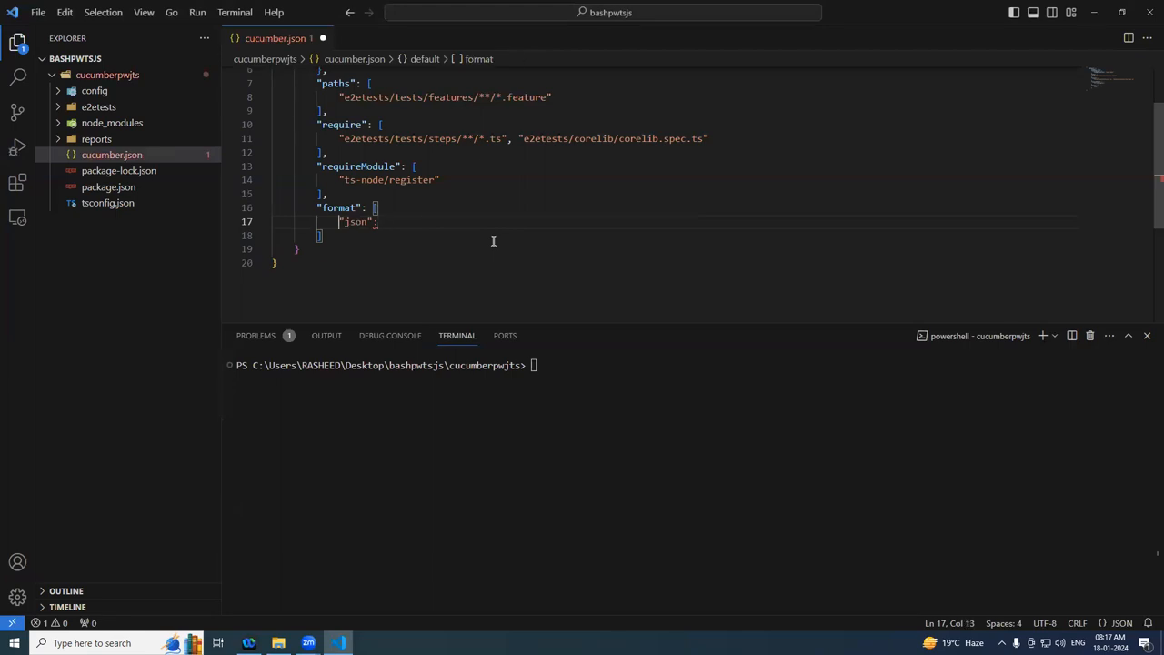
pyautogui.write('""')
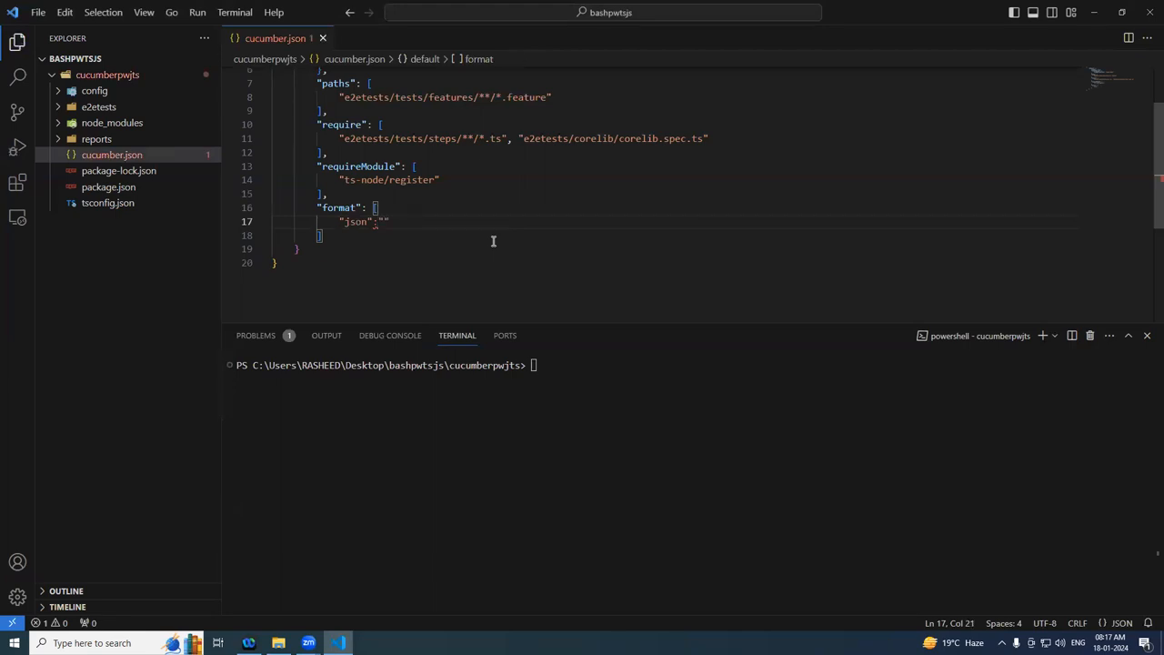
pyautogui.write('re')
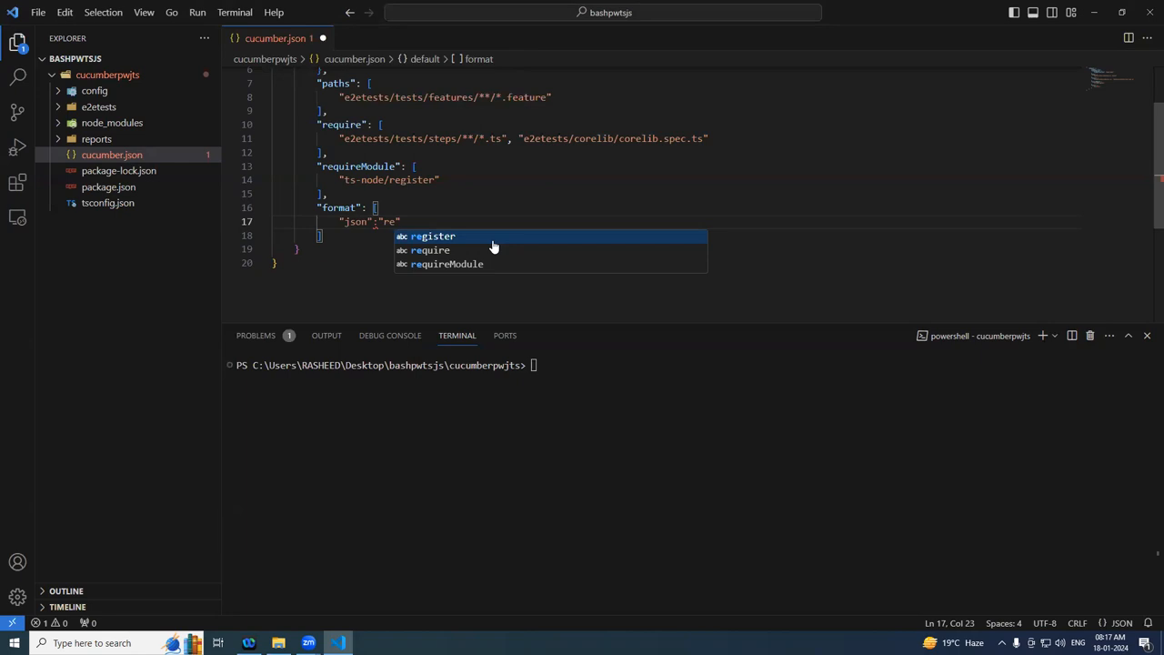
# Complete the output path reports/cucumber_report.json and select the reports folder.
pyautogui.press('Escape')
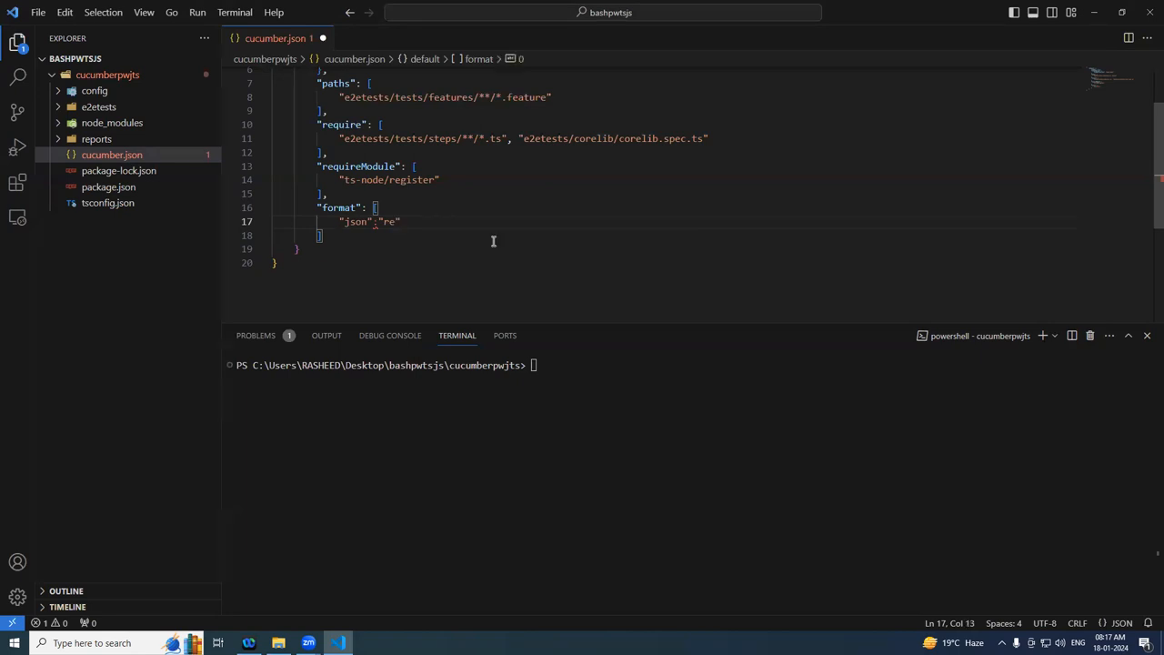
pyautogui.write('[')
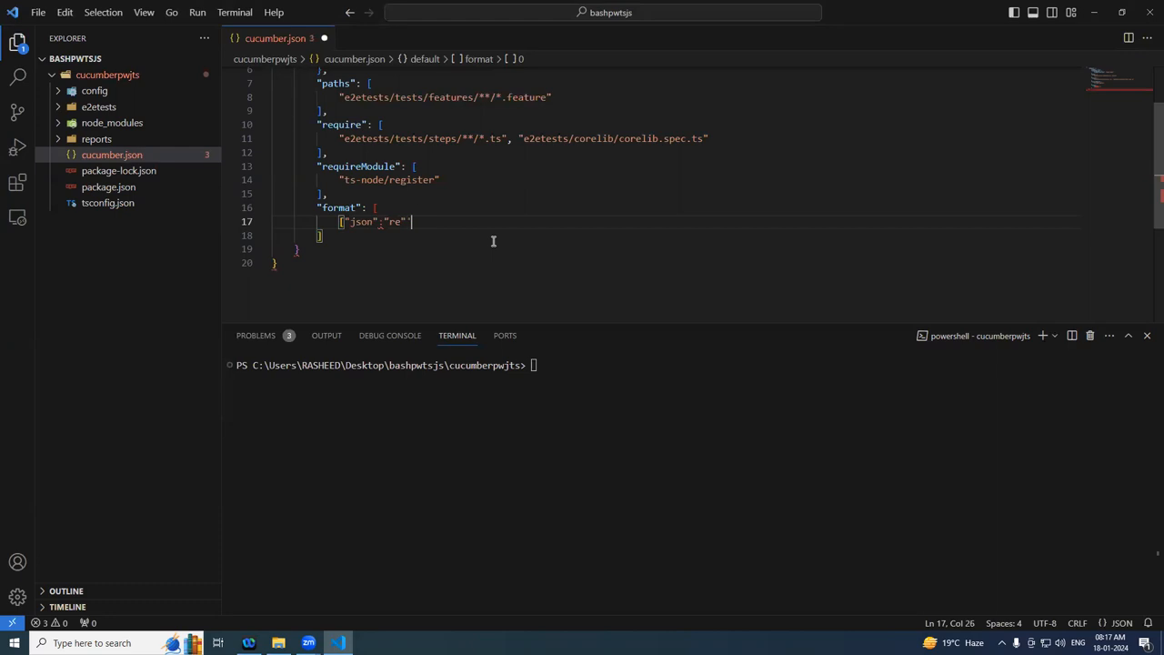
pyautogui.press('Backspace')
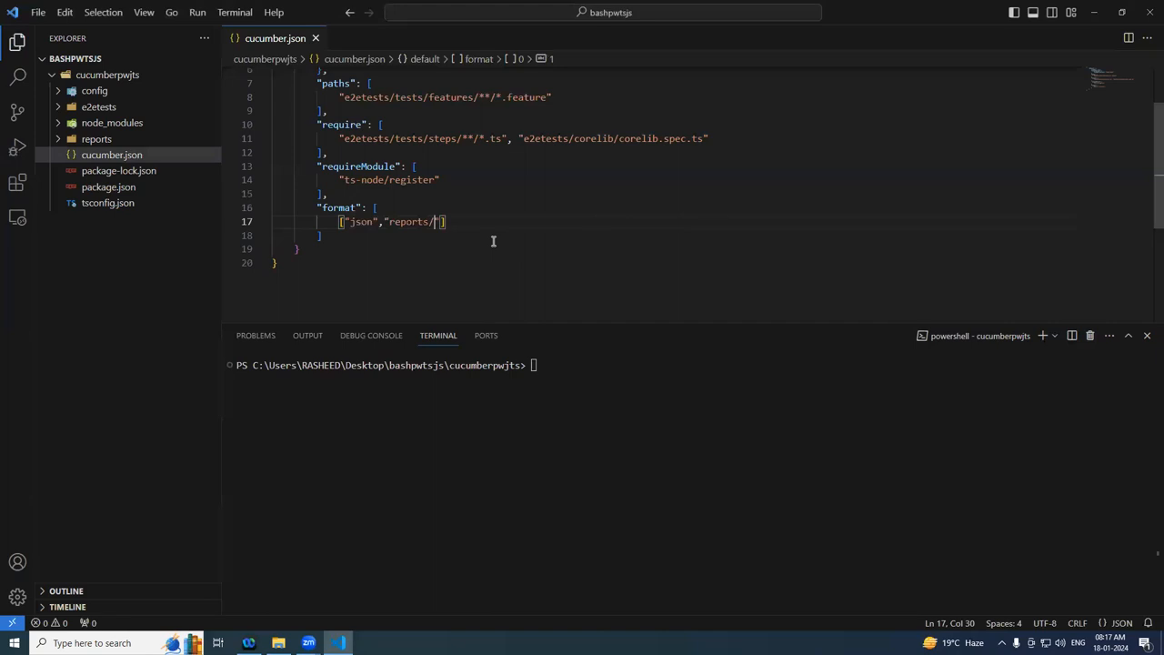
pyautogui.write('cucumber_repor')
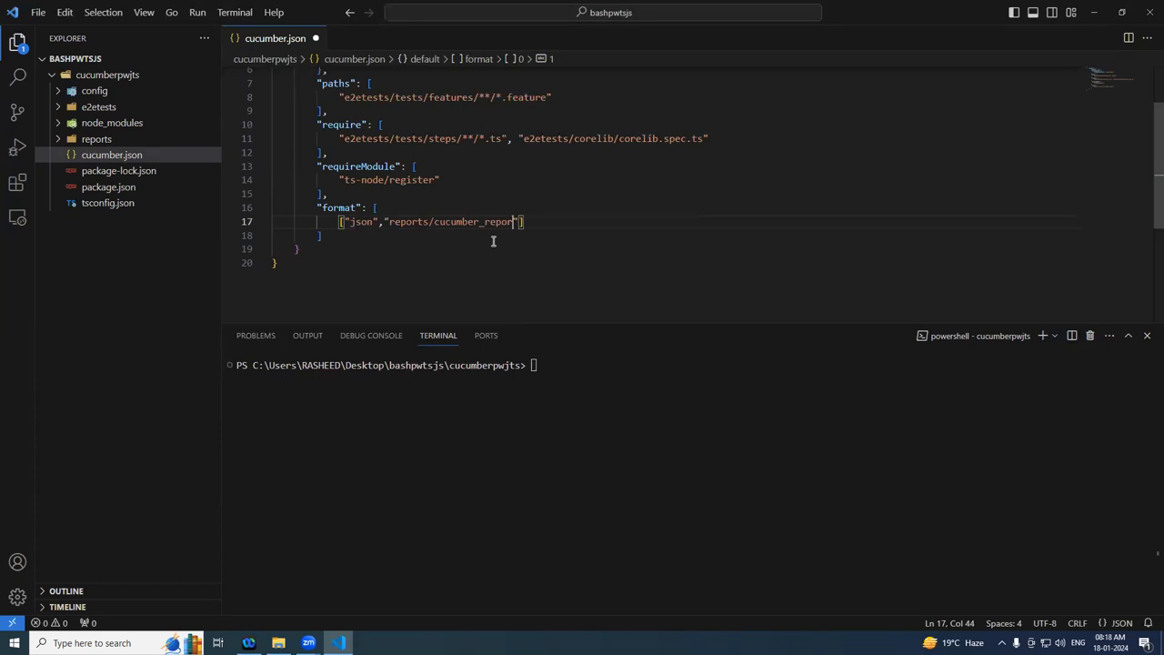
pyautogui.write('t.json')
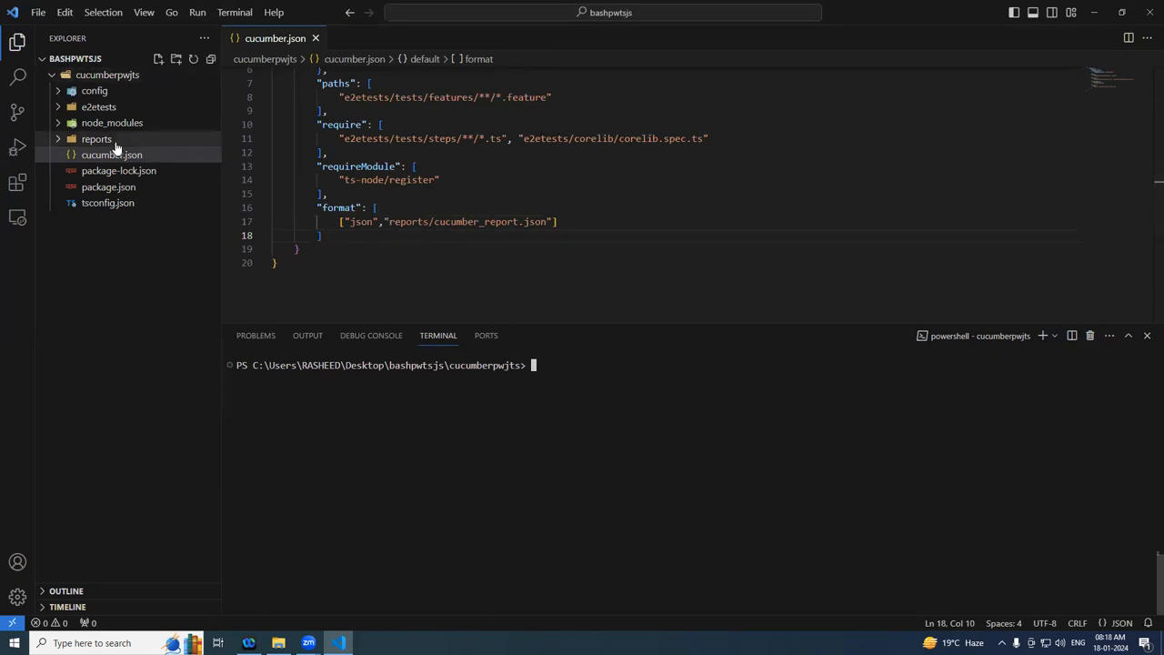
pyautogui.click(96, 139)
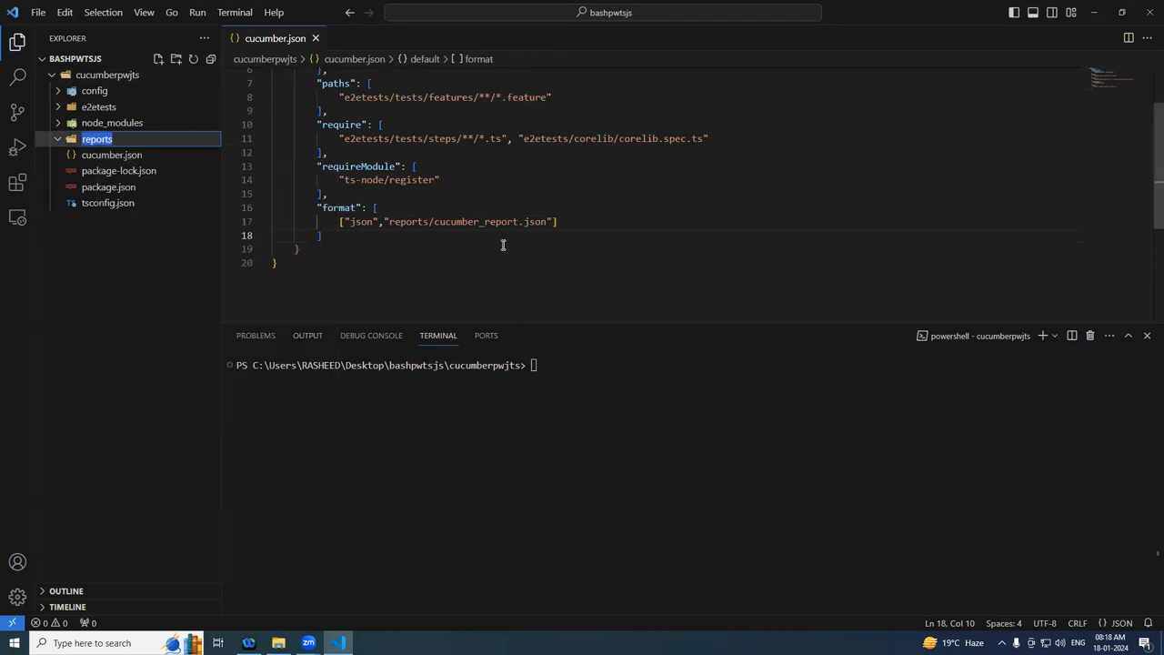
# Run npm test --env=qa in the terminal and enlarge the terminal panel.
pyautogui.click(455, 221)
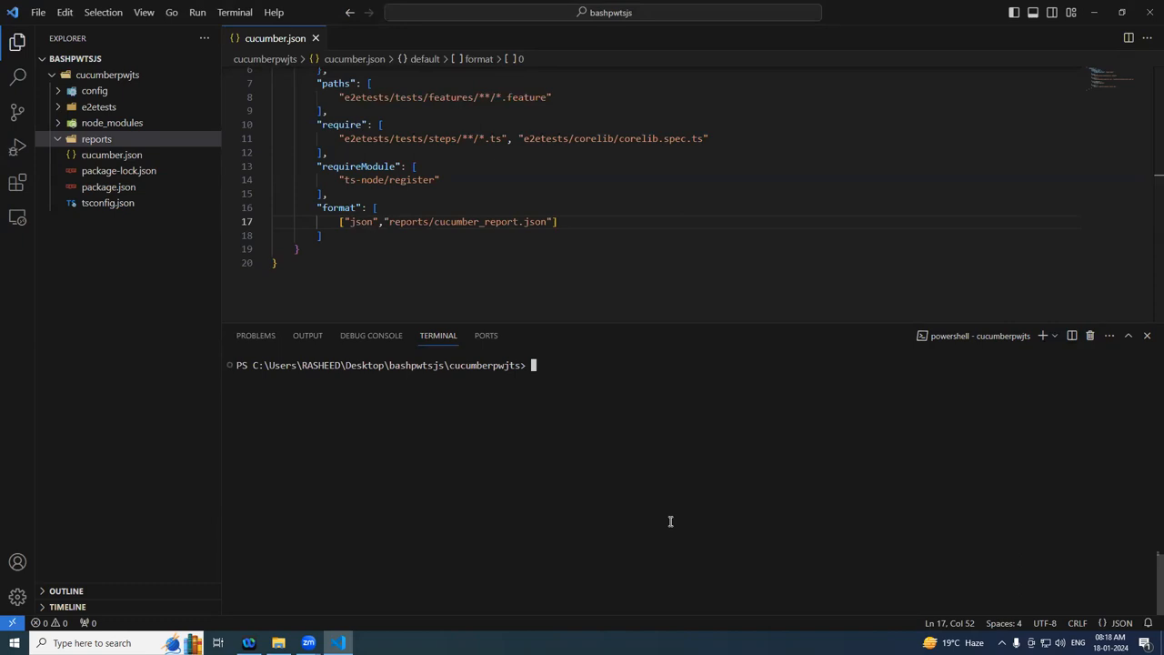
pyautogui.write('npm test')
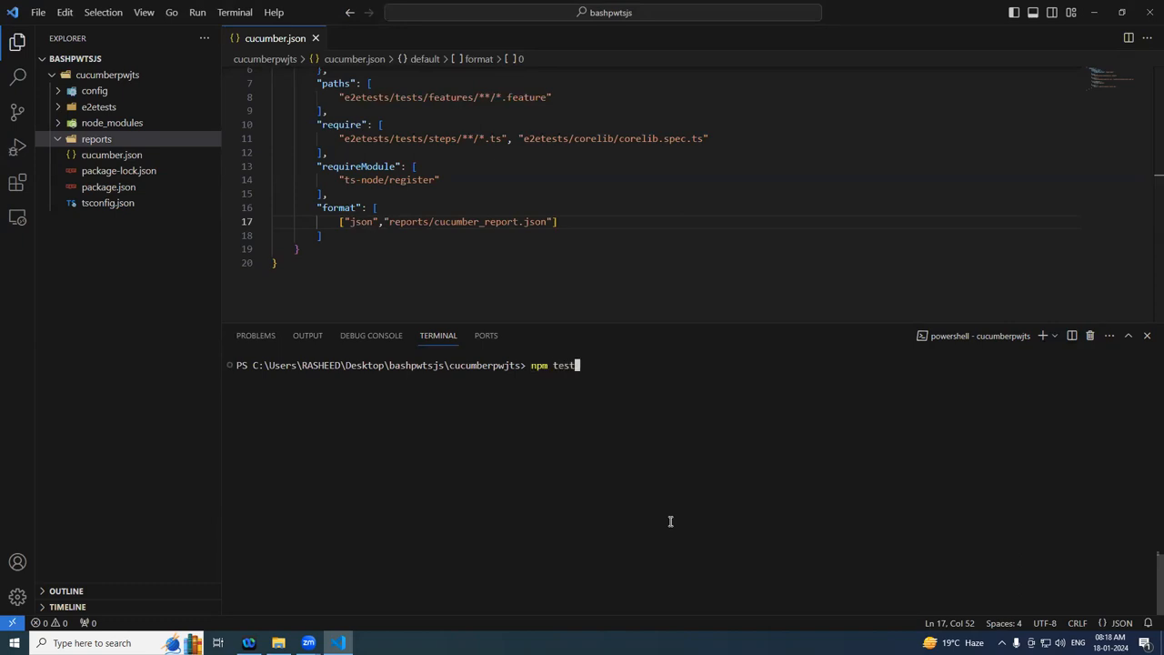
pyautogui.write('--env=qa')
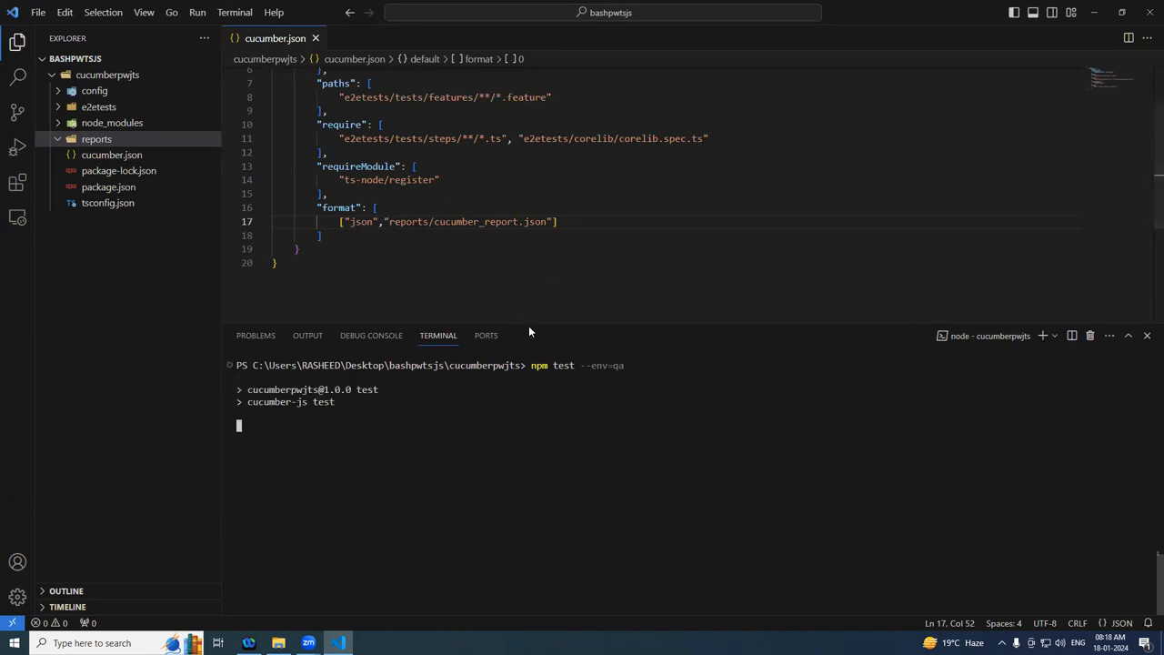
pyautogui.moveTo(528, 327); pyautogui.dragTo(528, 273)
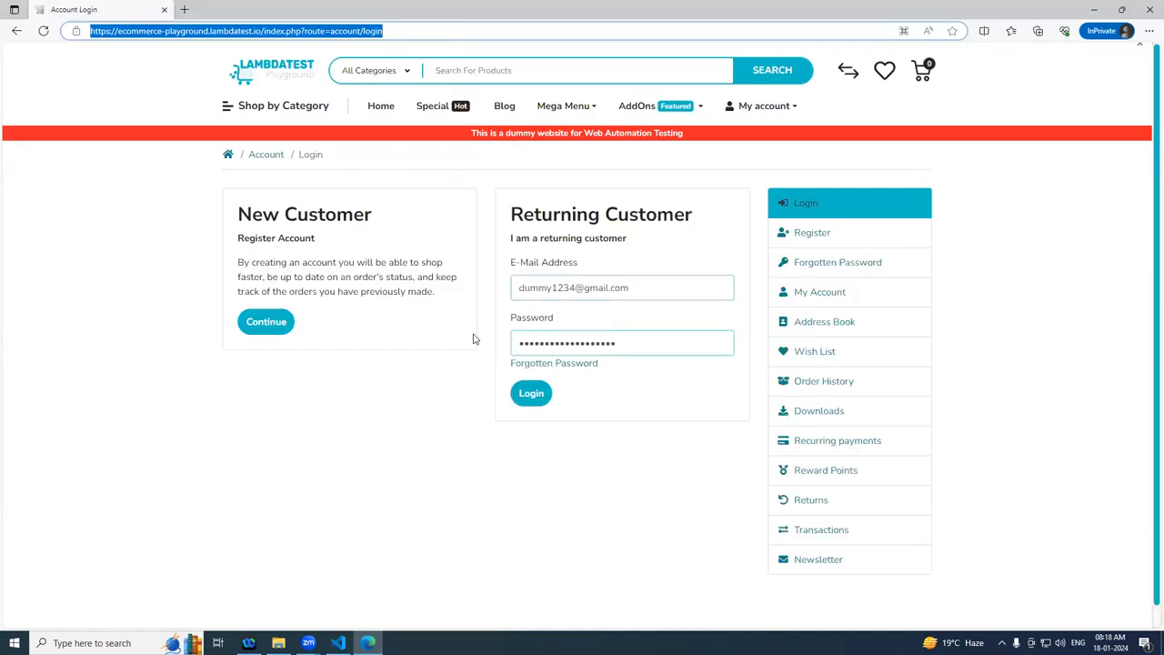
# Watch the Edge test run log into the LambdaTest demo store and log out.
pyautogui.click(531, 392)
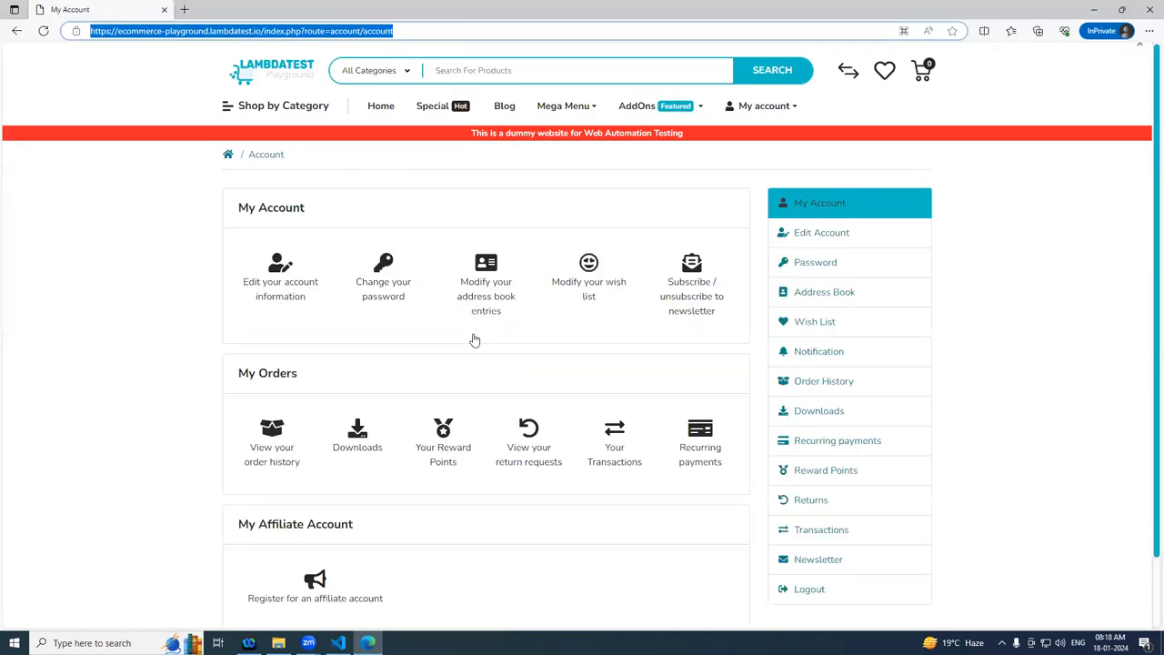
pyautogui.click(808, 588)
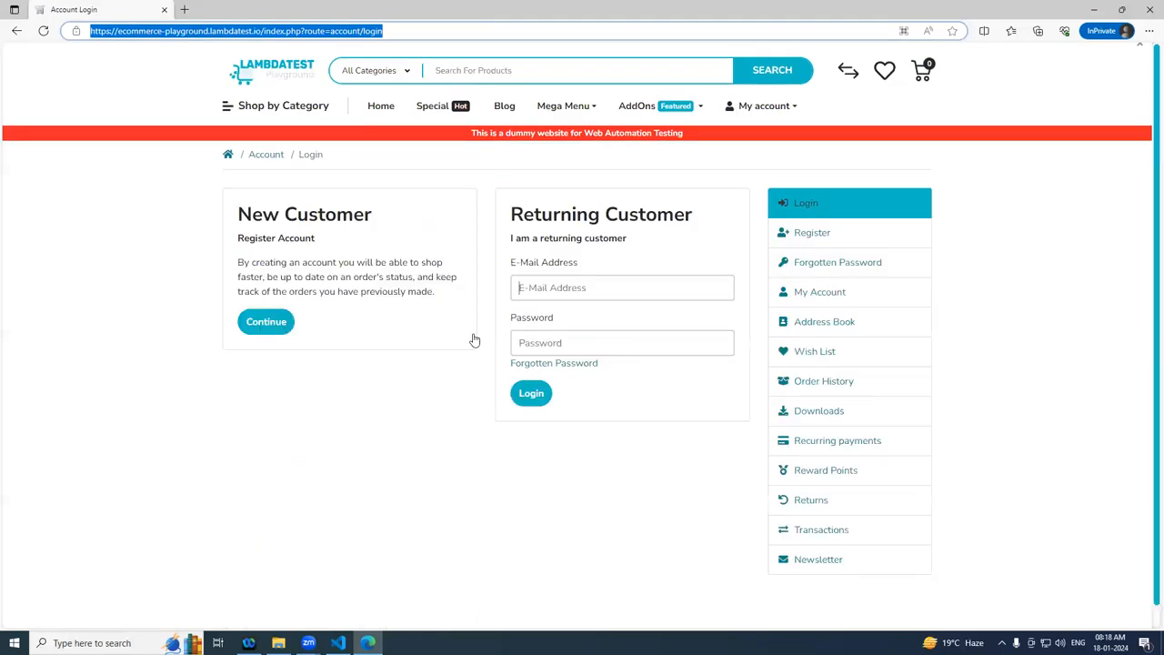
pyautogui.click(531, 392)
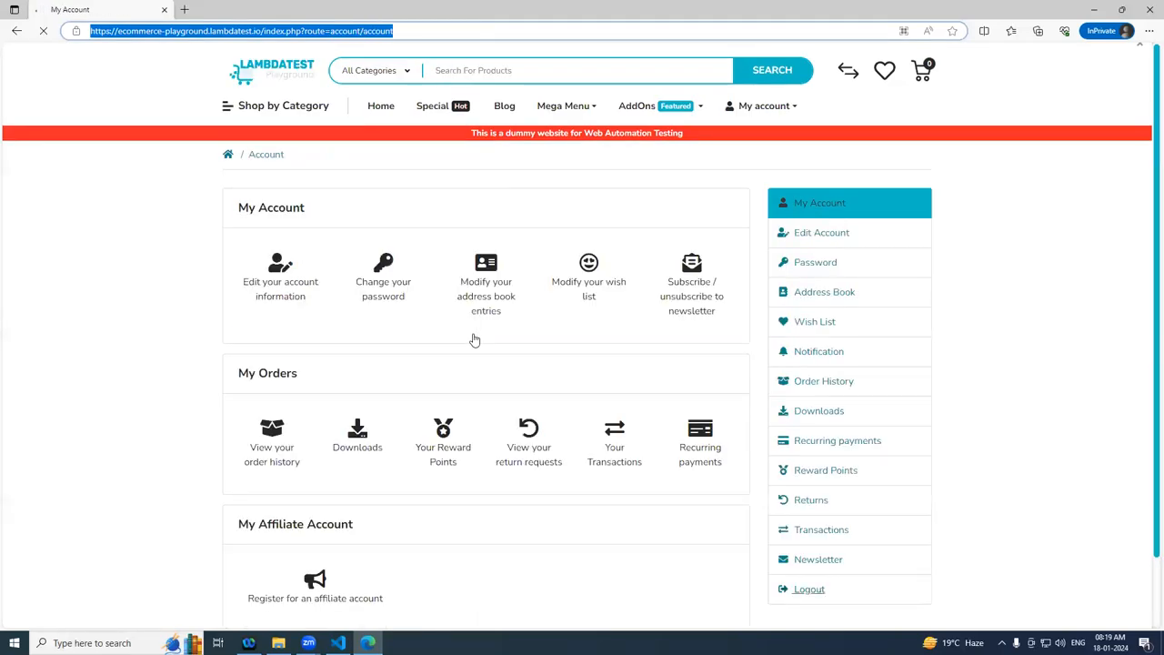
pyautogui.click(808, 588)
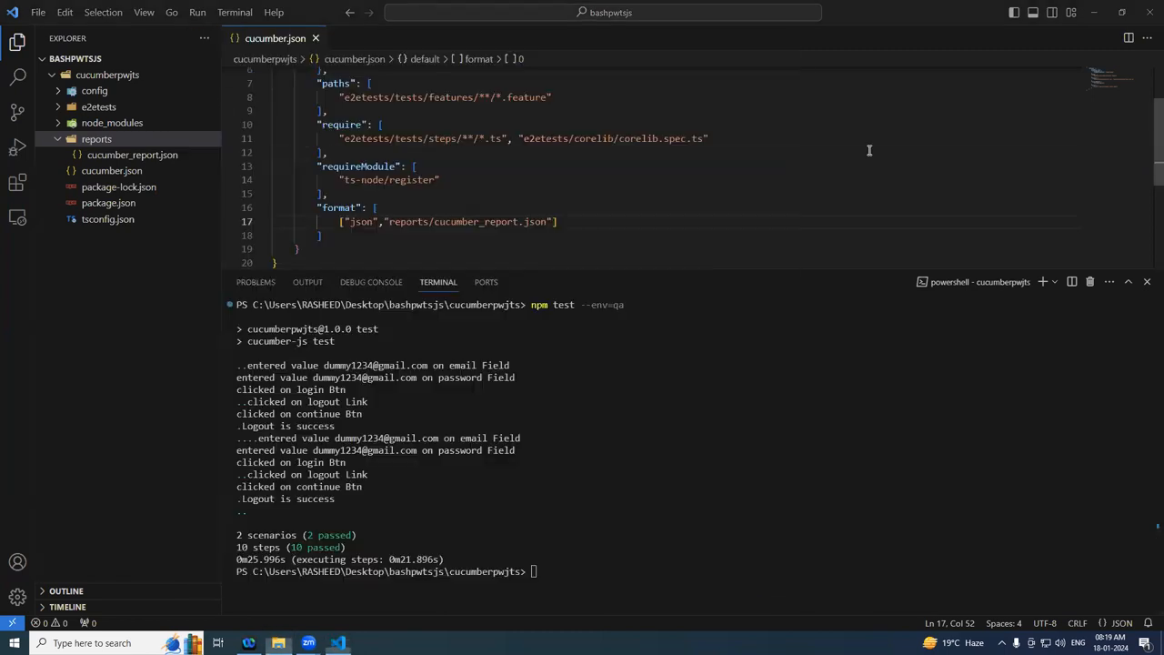
pyautogui.click(95, 90)
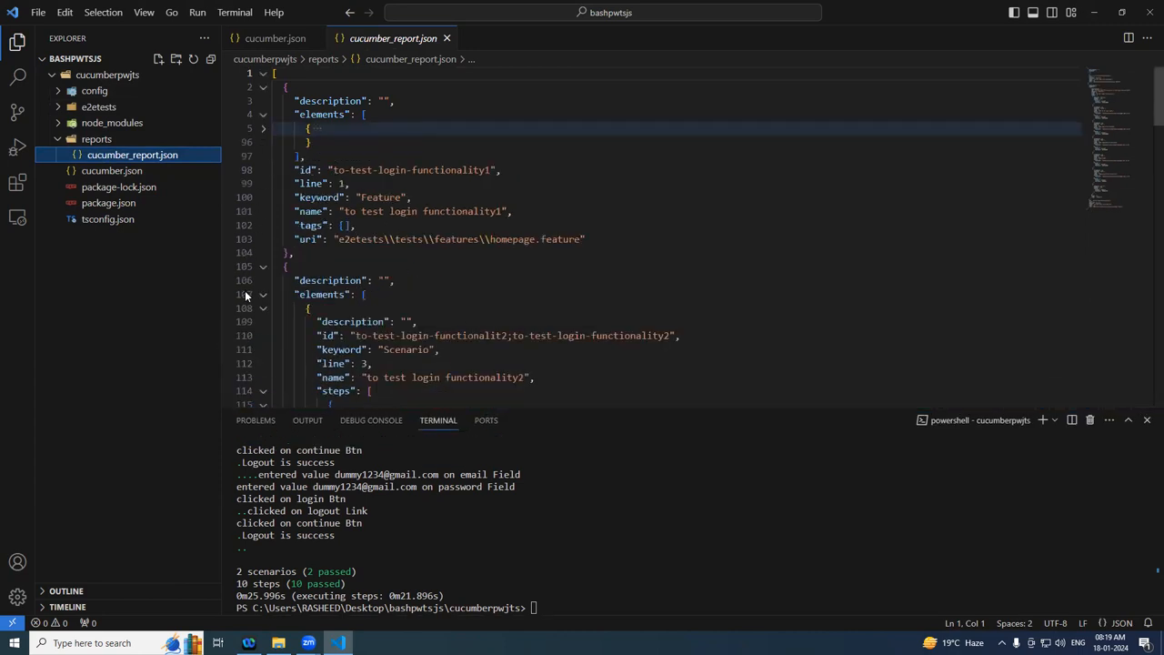
pyautogui.click(263, 294)
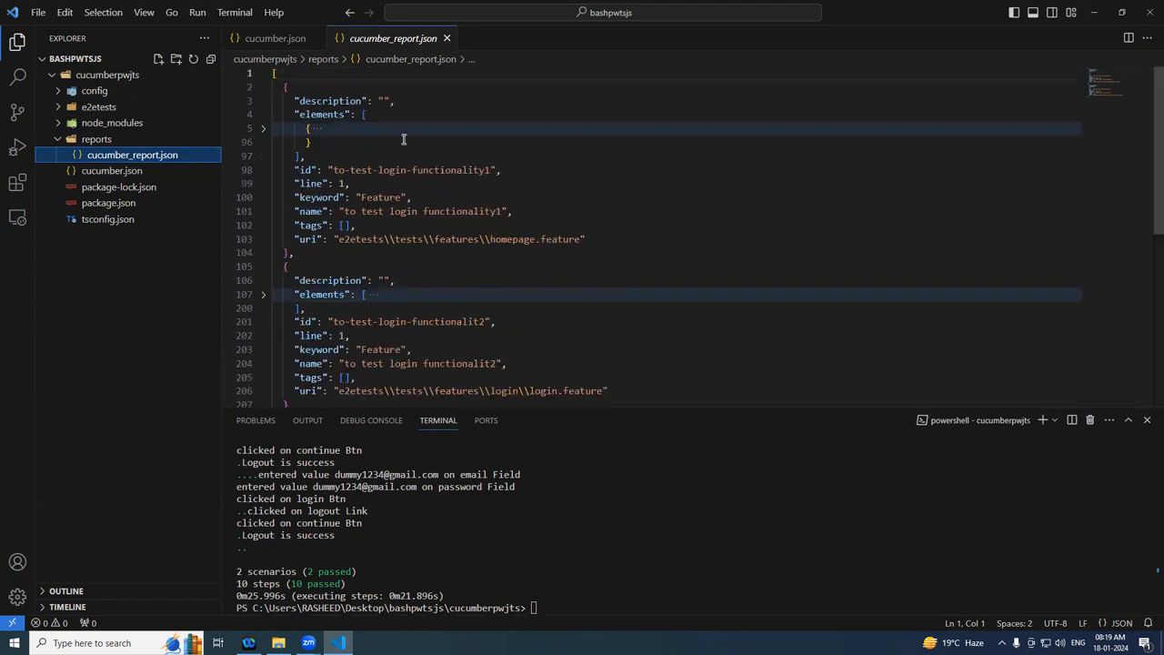
pyautogui.click(112, 170)
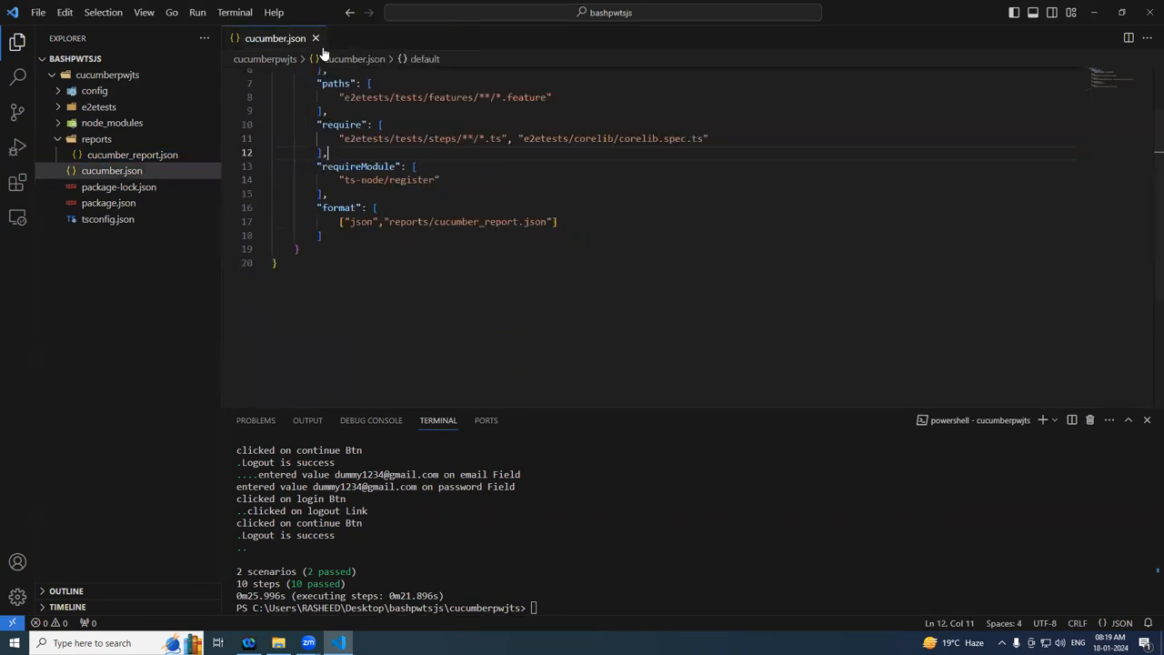
pyautogui.moveTo(317, 207); pyautogui.dragTo(333, 235)
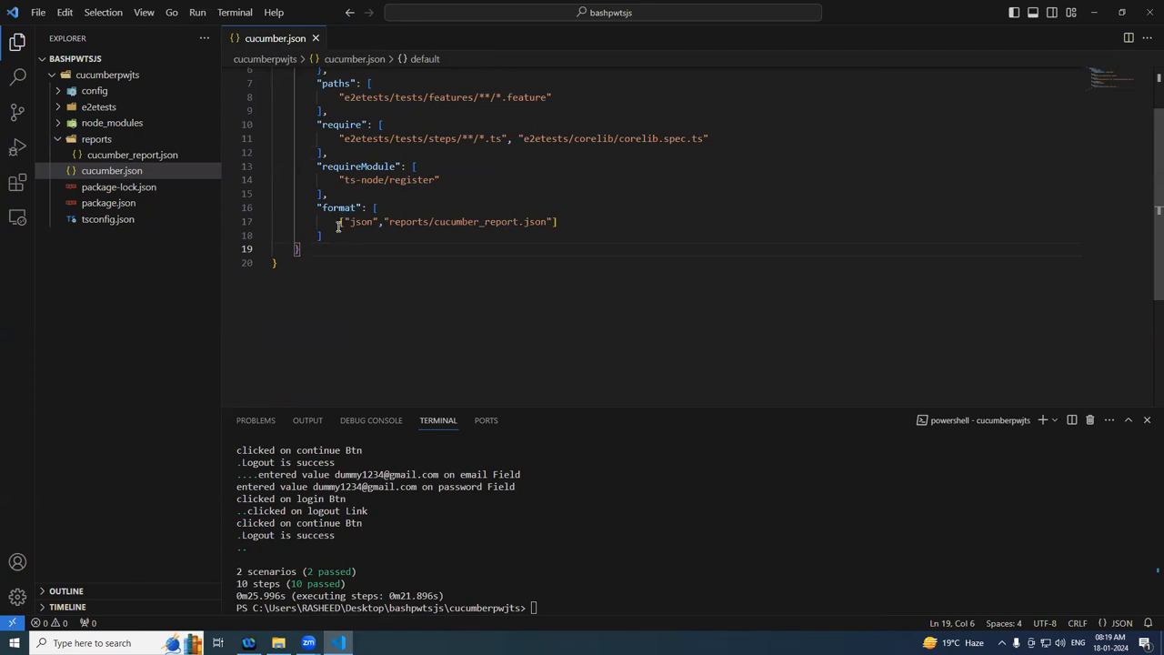
# Add a ["junit","reports/junit.xml"] formatter entry after the JSON report entry.
pyautogui.click(346, 234)
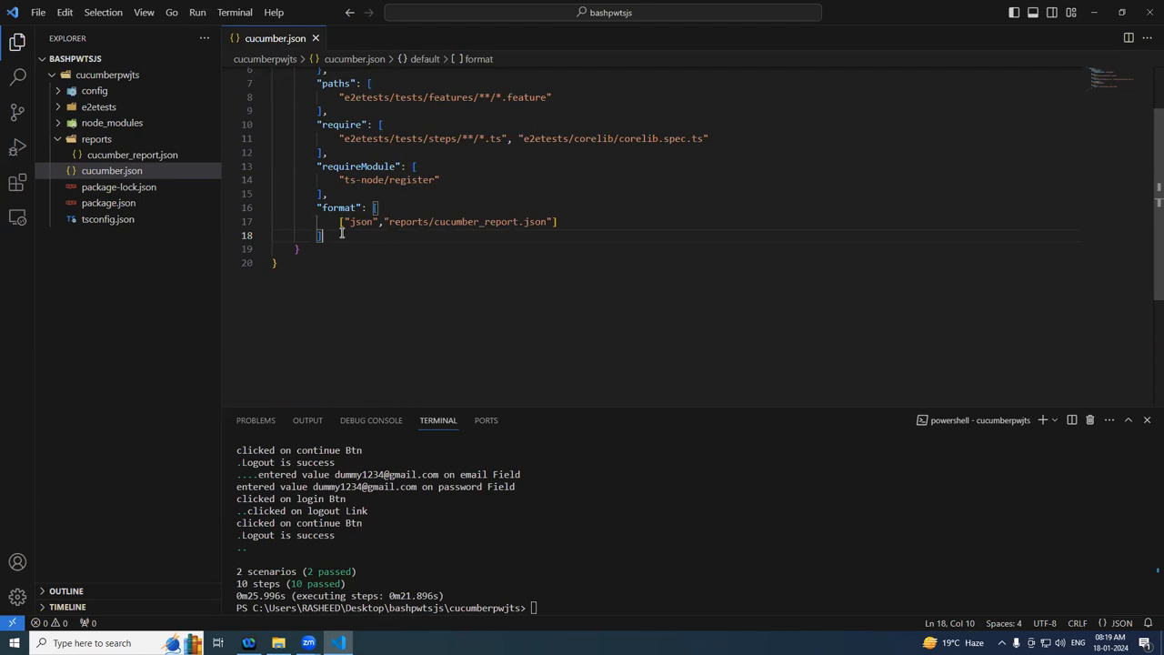
pyautogui.doubleClick(339, 208)
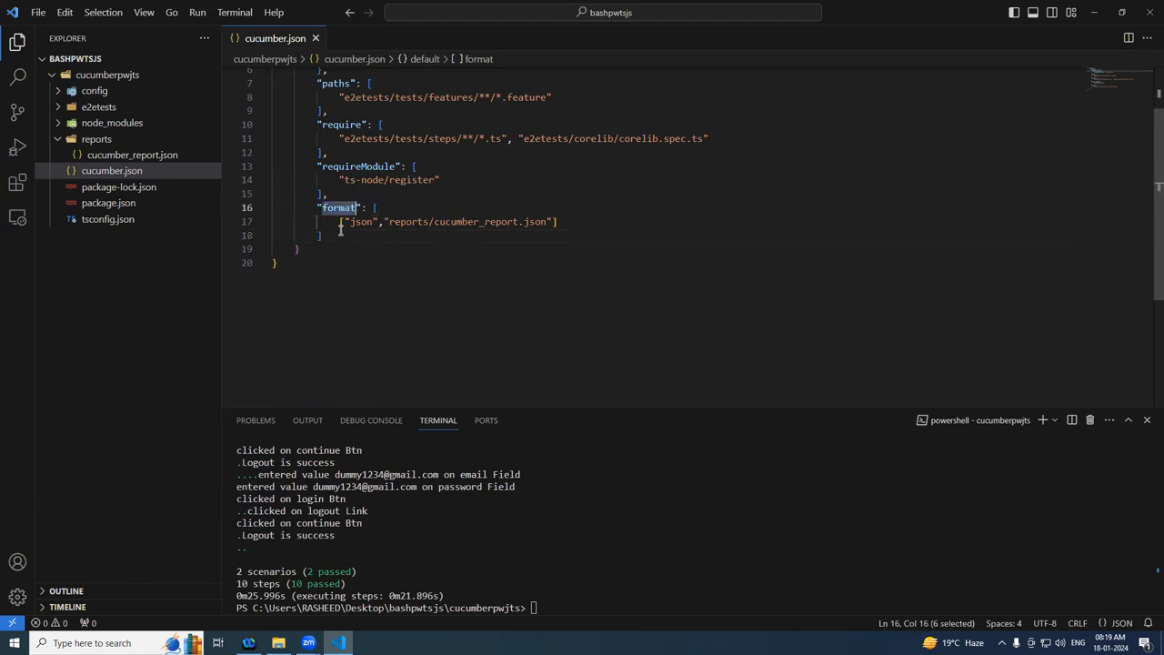
pyautogui.click(558, 221)
pyautogui.write(',')
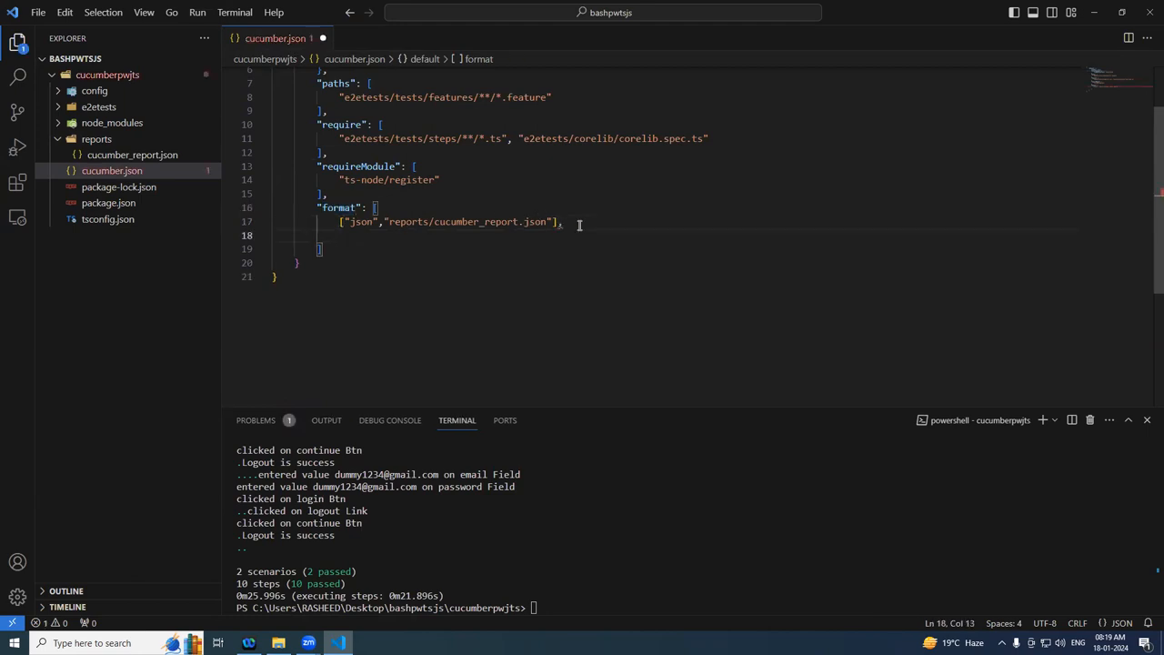
pyautogui.write('["]')
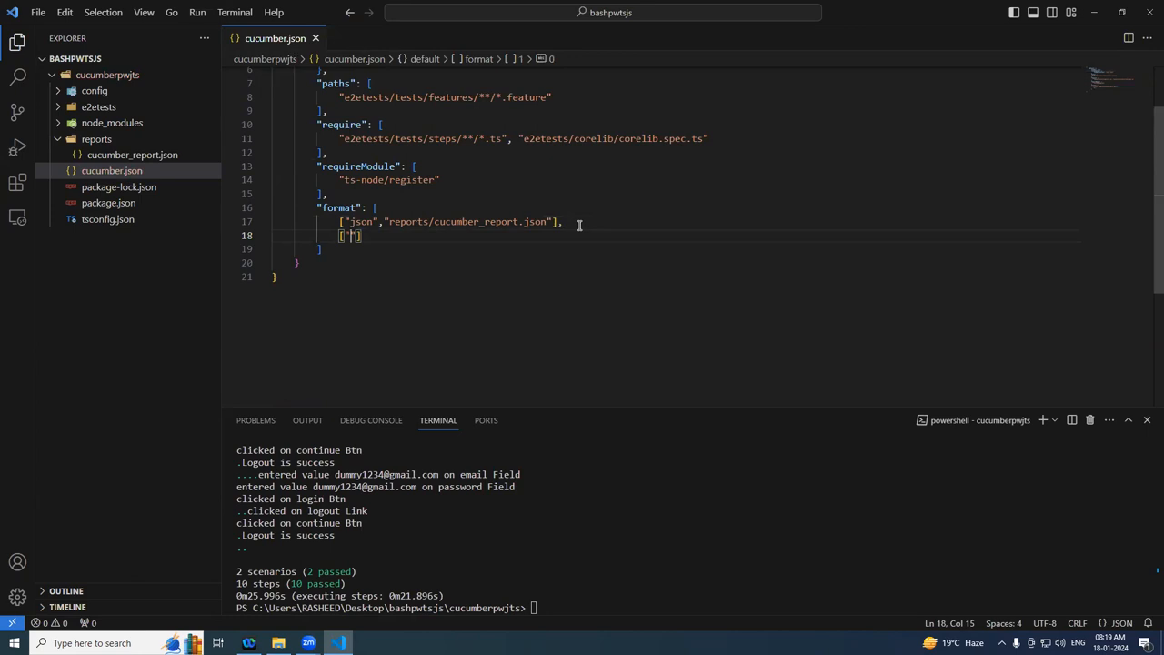
pyautogui.write('junit')
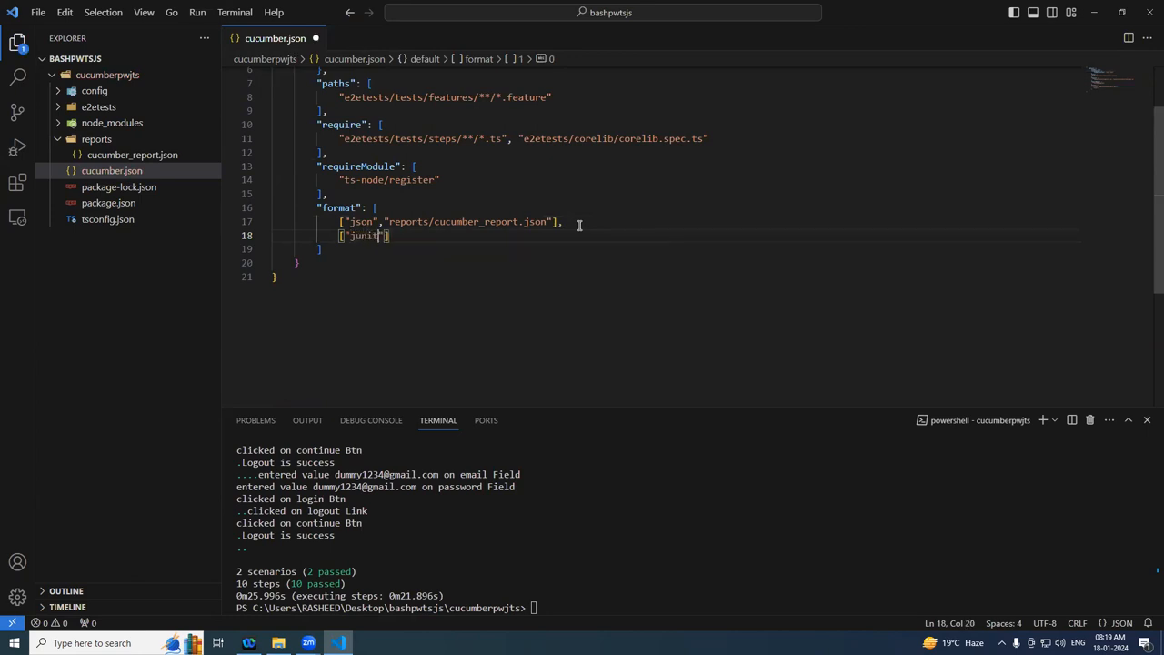
pyautogui.write(',""')
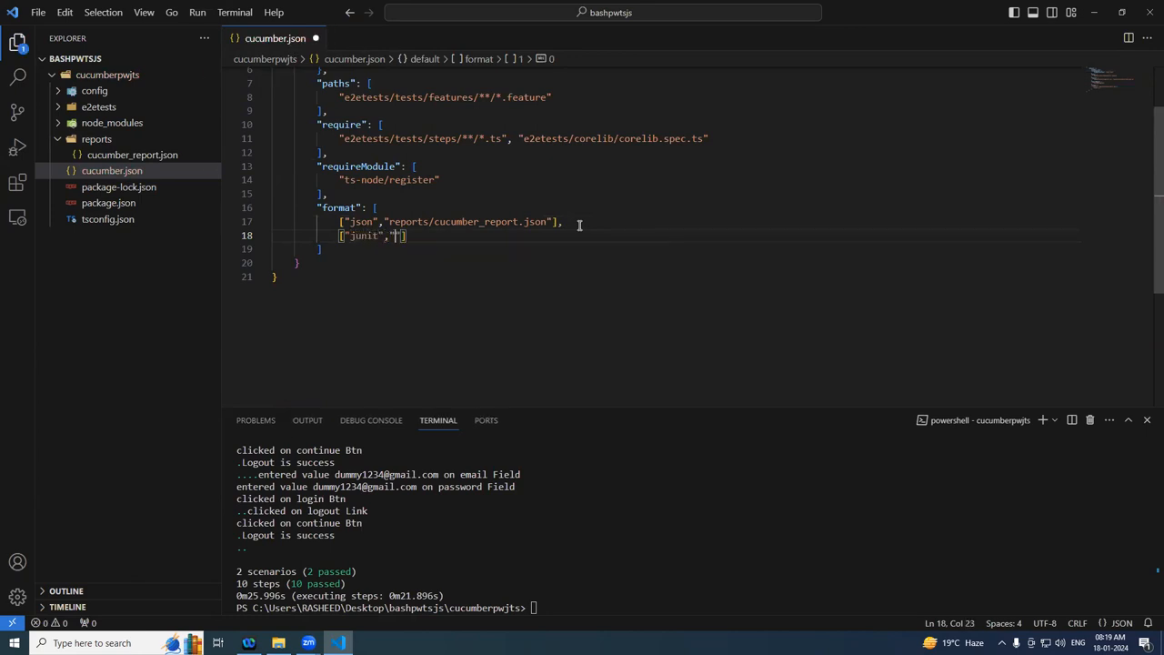
pyautogui.write('reports')
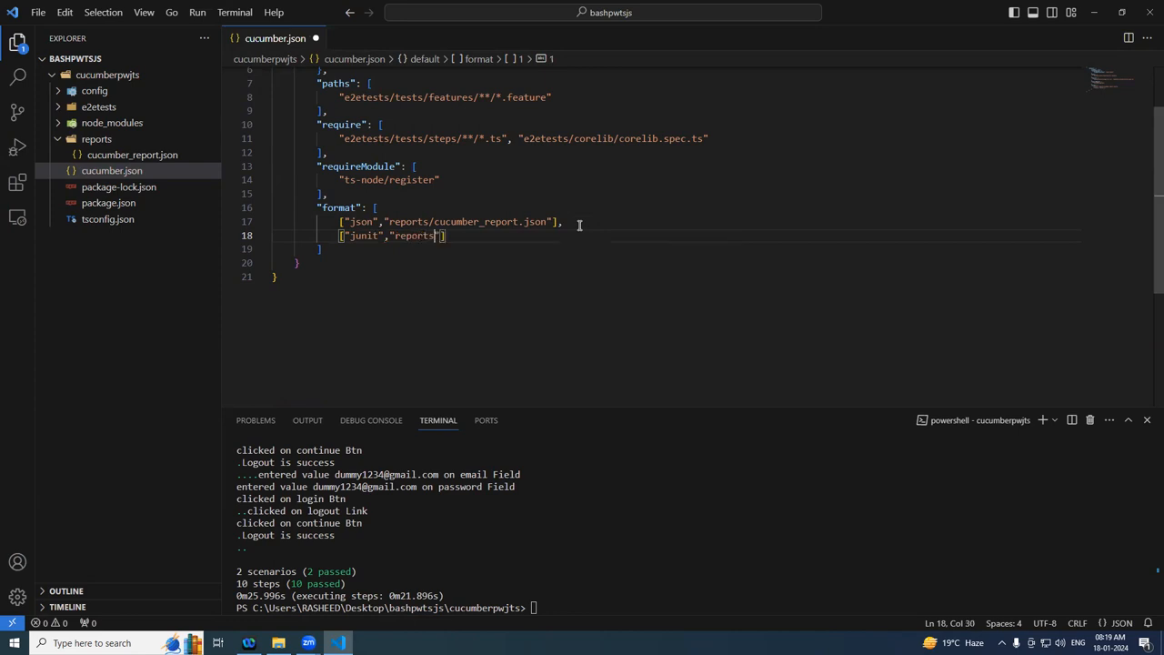
pyautogui.write('/j')
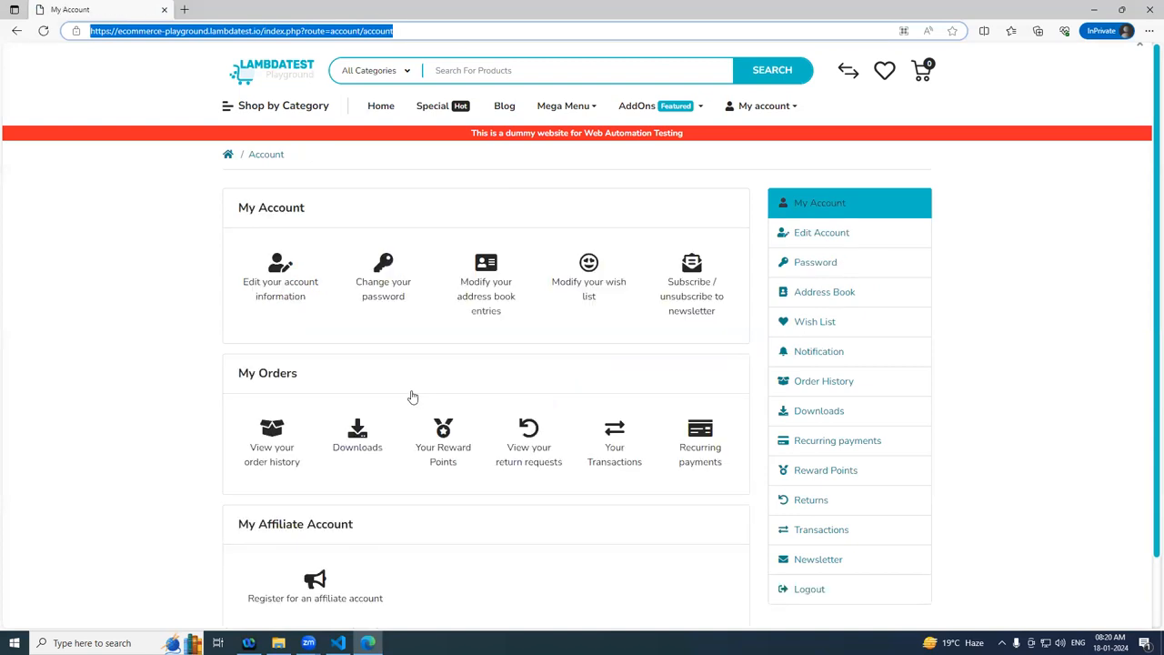
# Watch the rerun reach My Account and log out to Account Login.
pyautogui.click(809, 589)
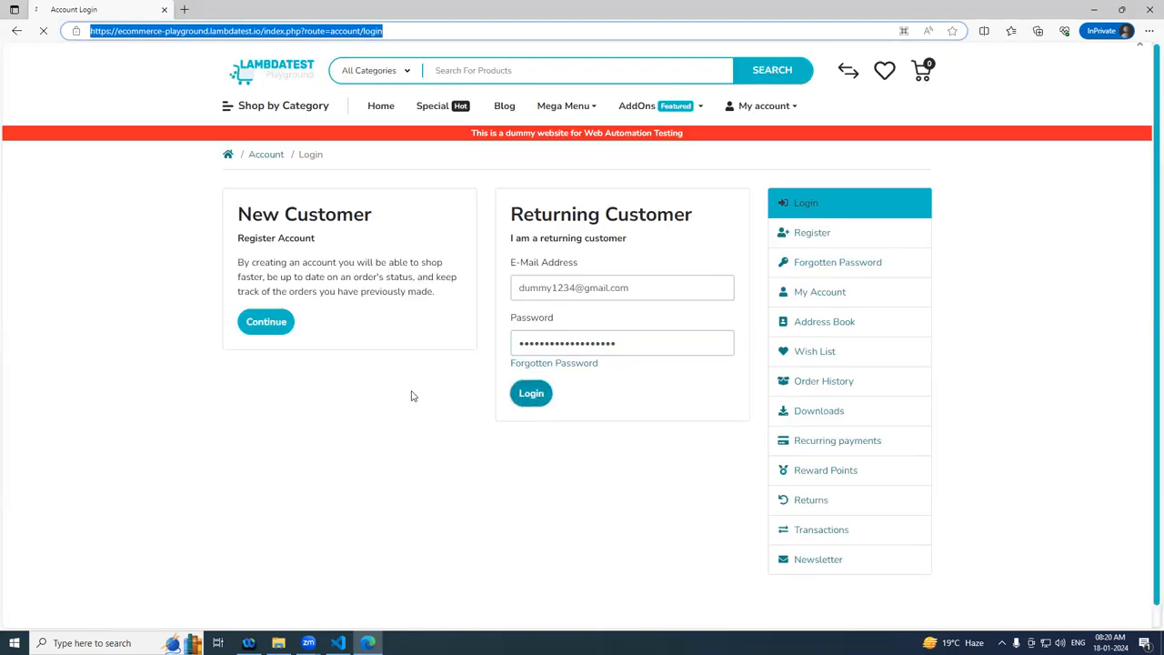
pyautogui.click(531, 393)
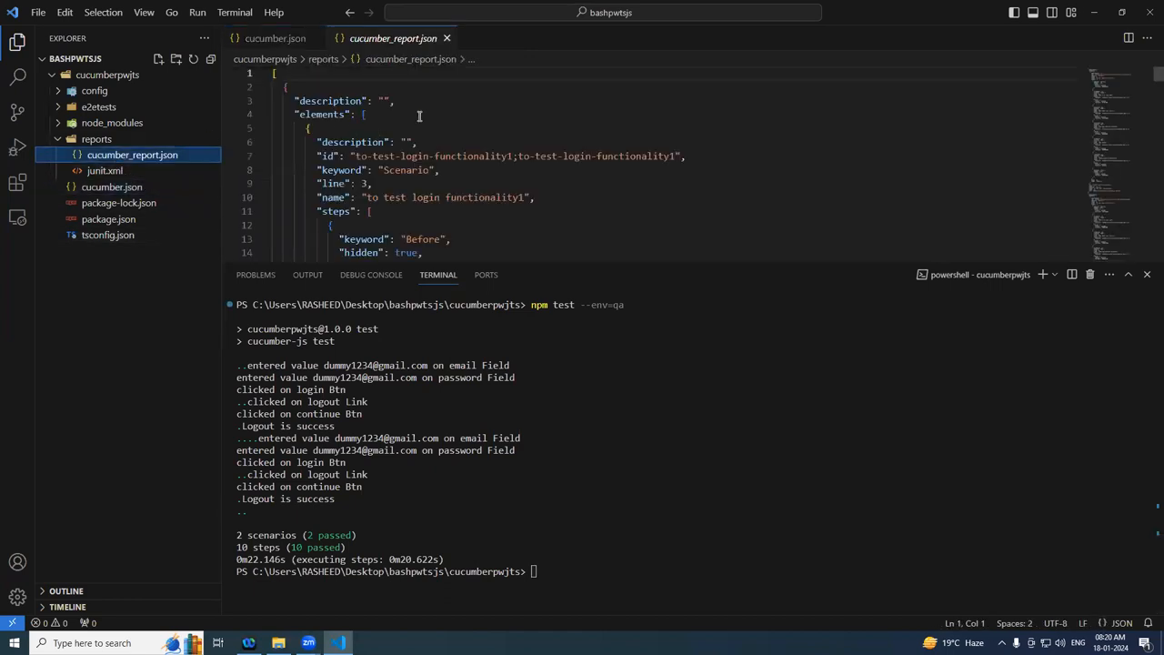
# Open reports/junit.xml, showing 2 tests with 0 failures.
pyautogui.click(105, 171)
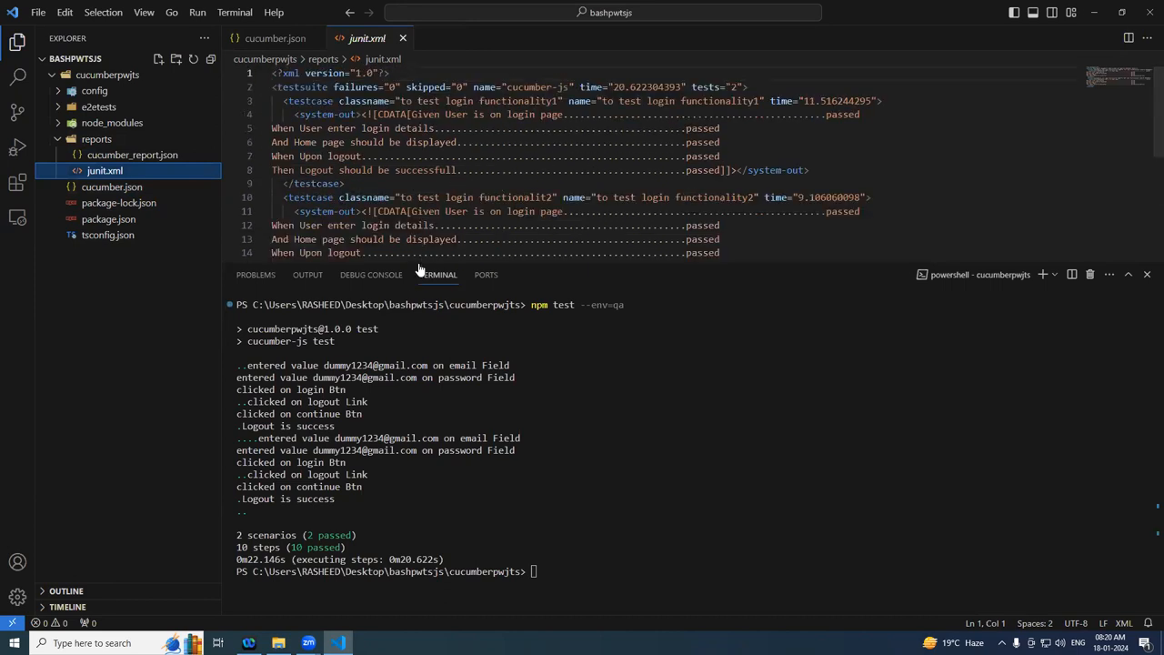
pyautogui.moveTo(402, 38)
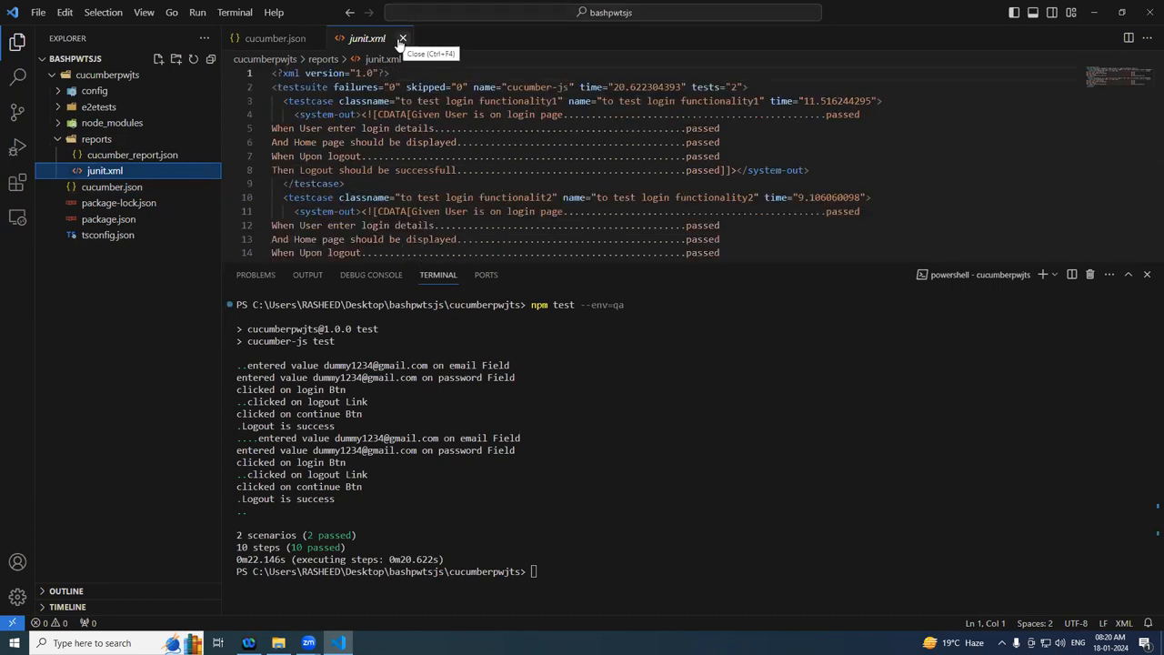
# Close junit.xml and add an html entry writing reports/html-formatter.html to the format list.
pyautogui.click(402, 38)
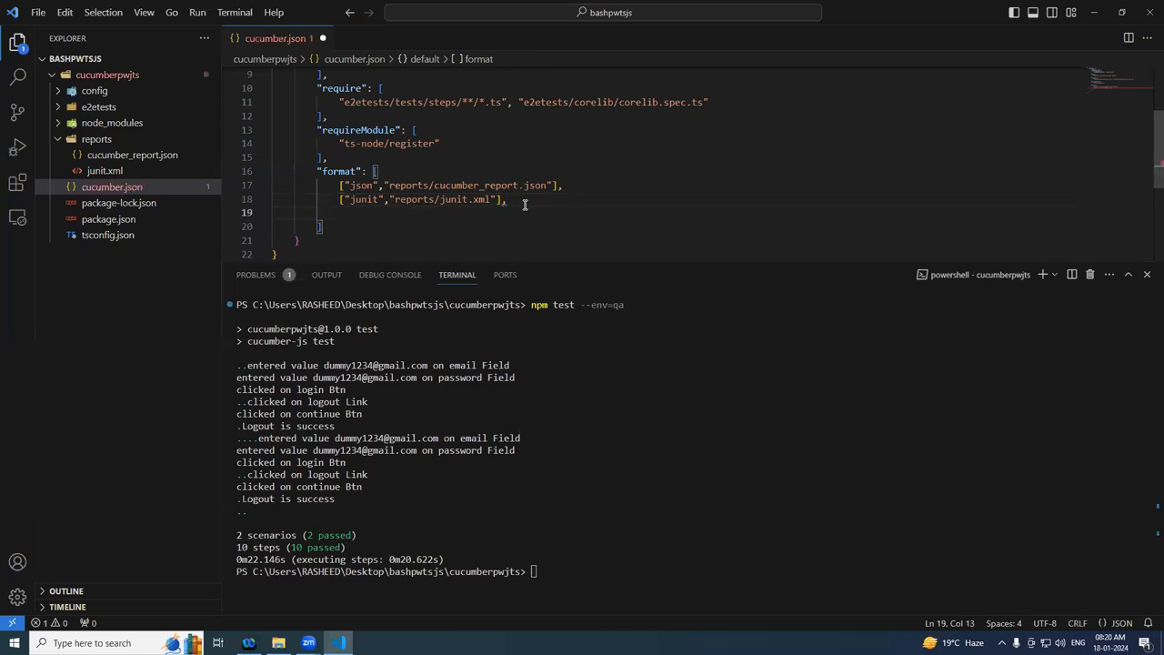
pyautogui.write('[""]')
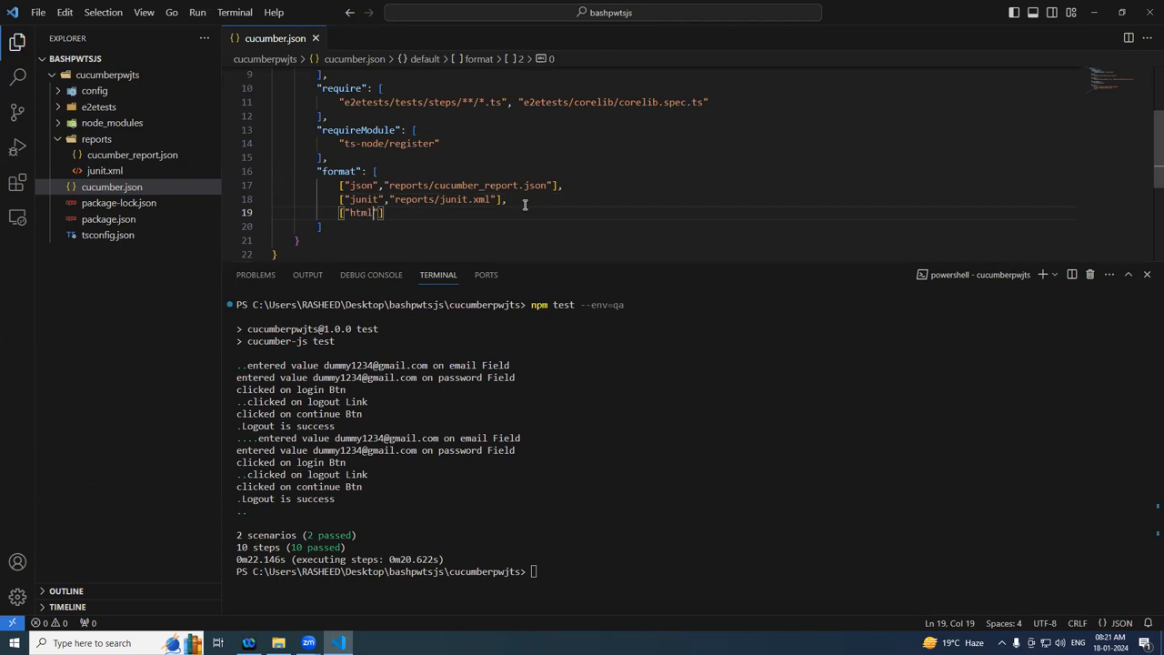
pyautogui.write(',""')
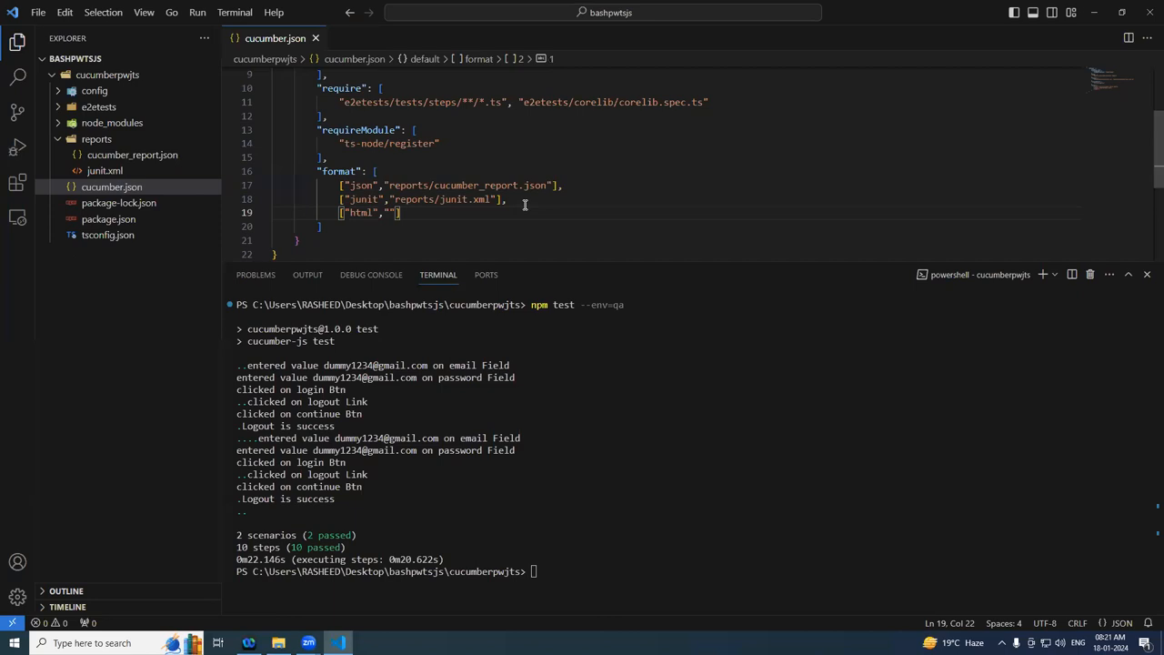
pyautogui.write('reports/htm')
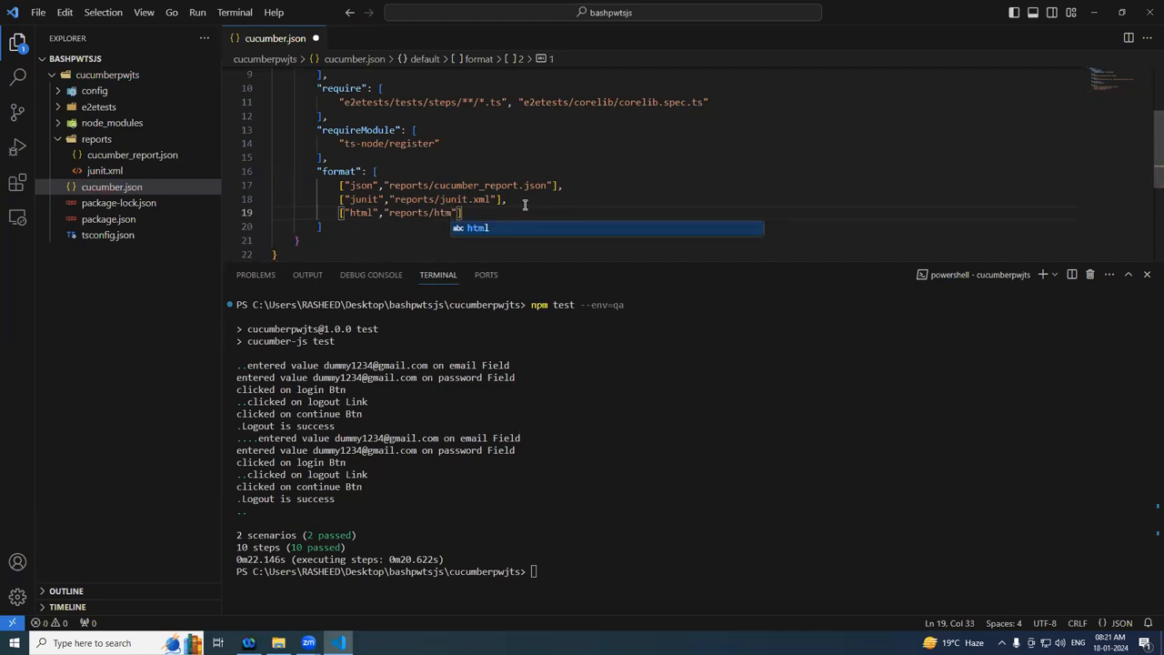
pyautogui.write('l')
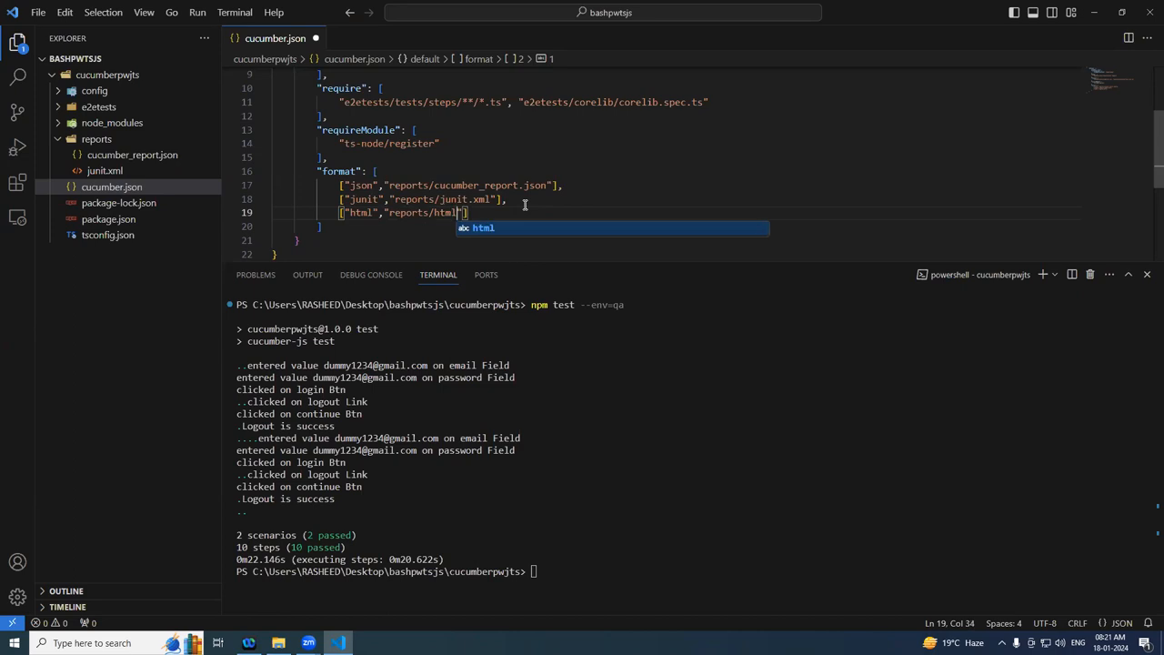
pyautogui.write('-formate')
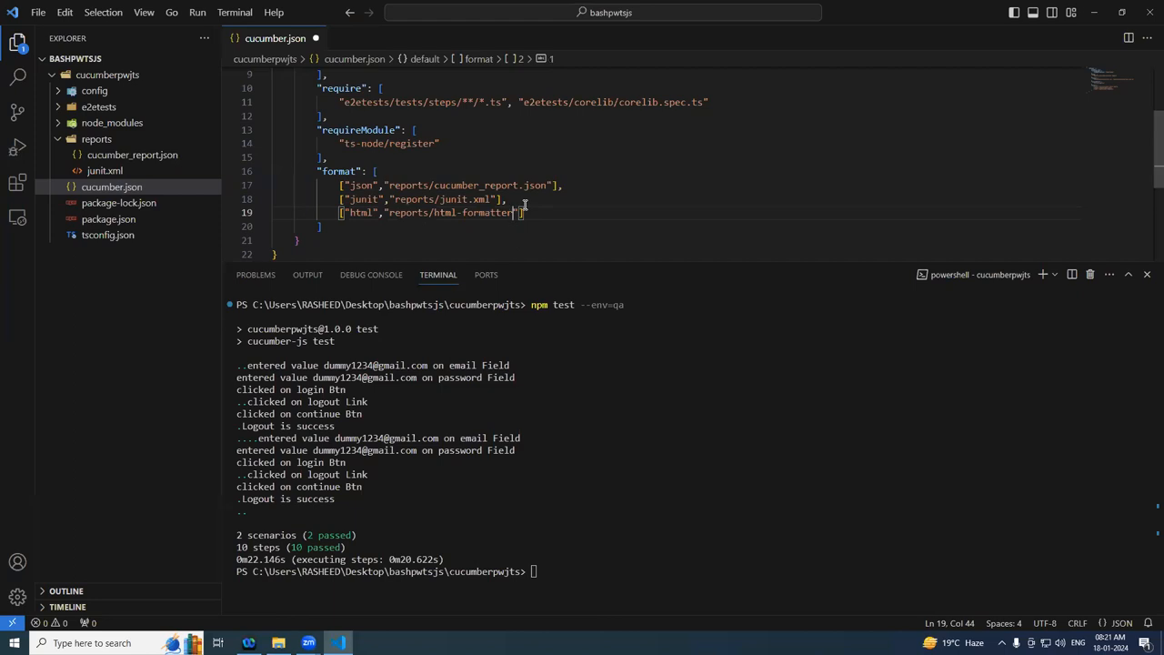
pyautogui.write('.html')
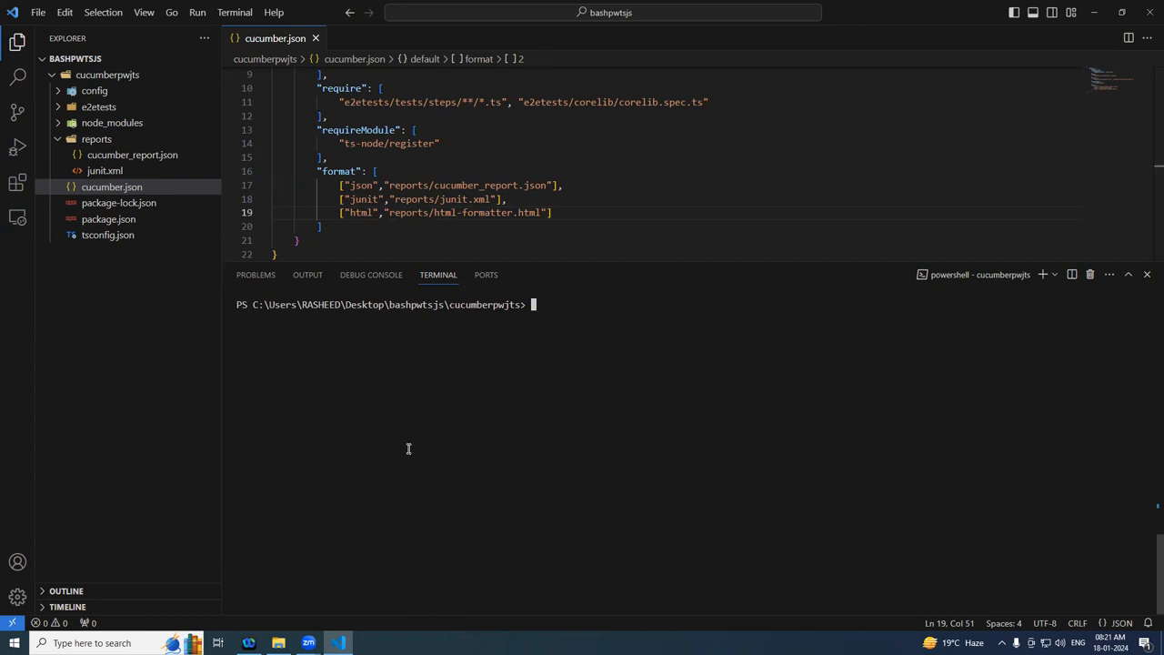
# Reveal the reports folder in File Explorer and confirm it is empty.
pyautogui.click(278, 642)
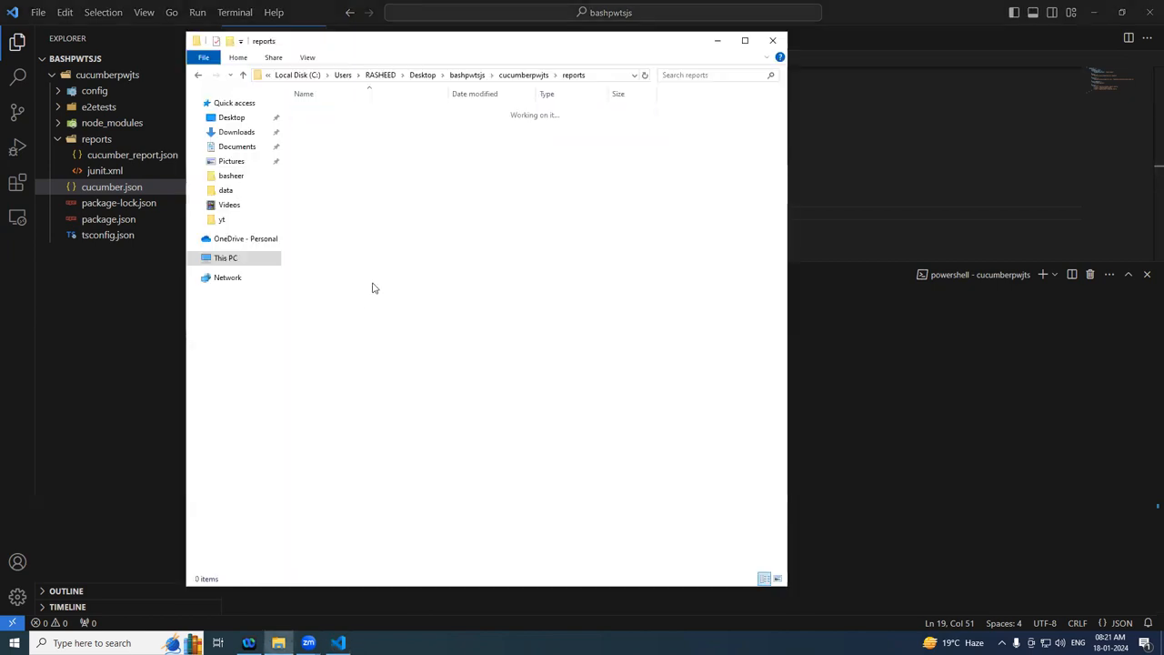
pyautogui.rightClick(371, 288)
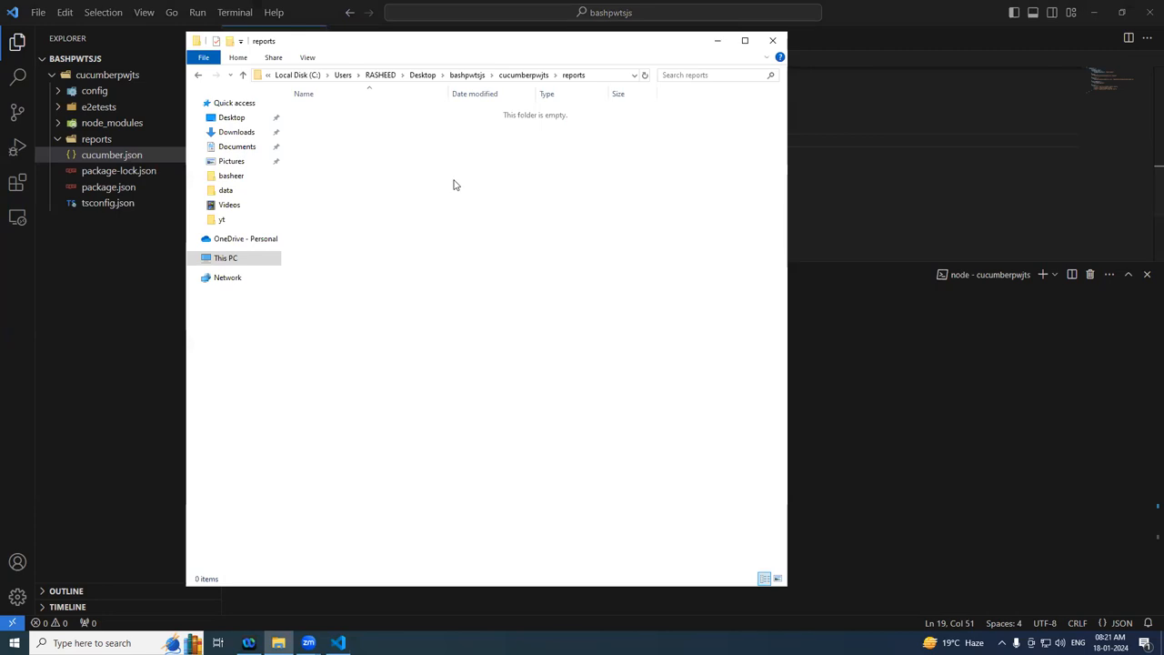
pyautogui.moveTo(388, 183)
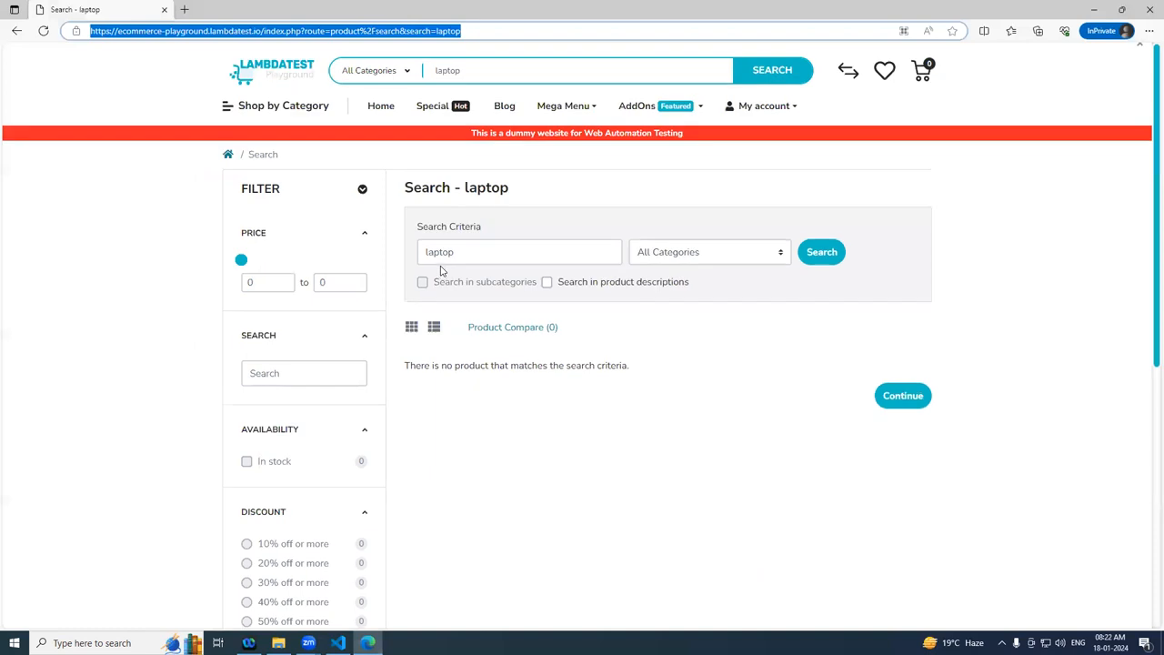
# View the ecommerce-playground My Account page in Edge and select its URL.
pyautogui.click(761, 105)
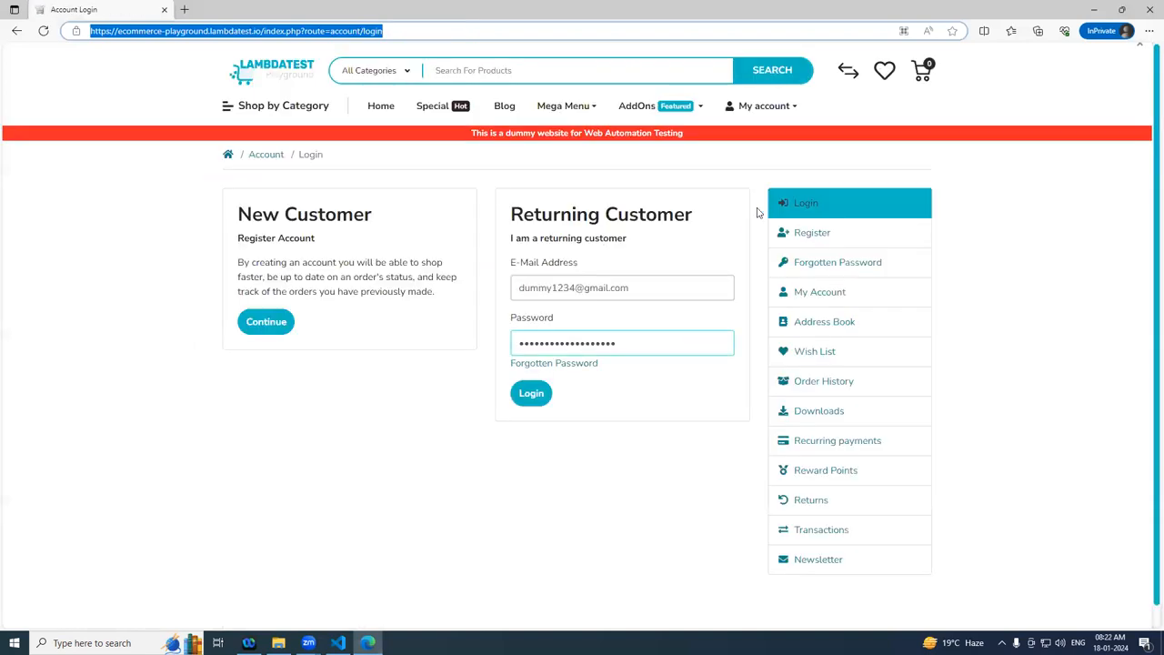
pyautogui.click(531, 392)
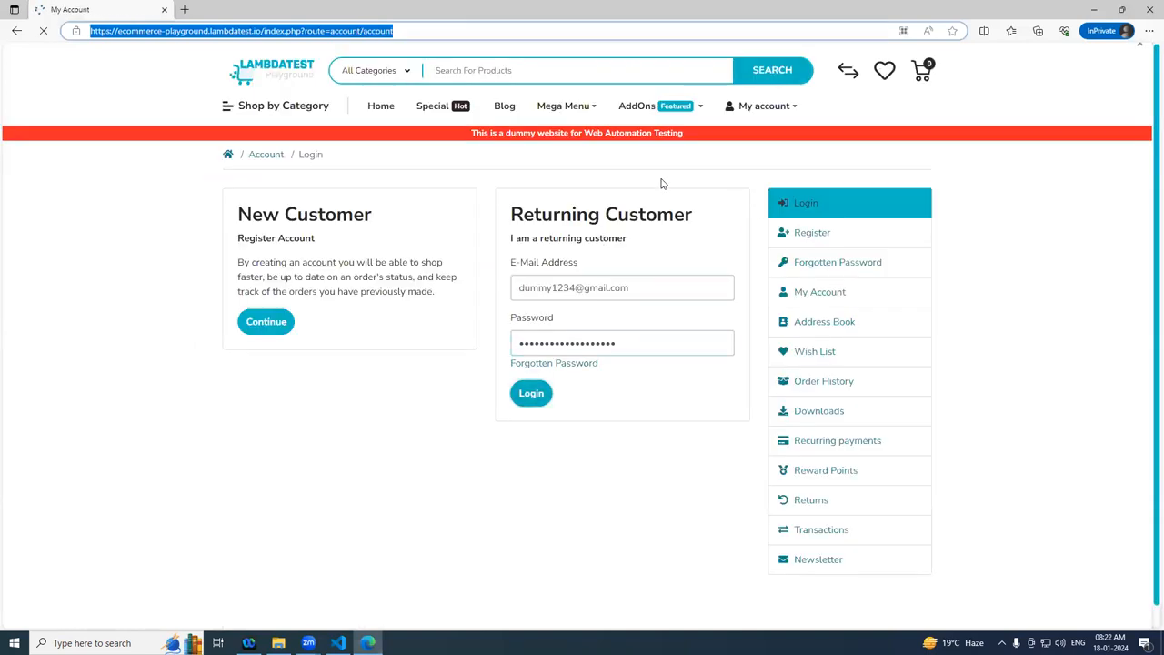
pyautogui.click(531, 393)
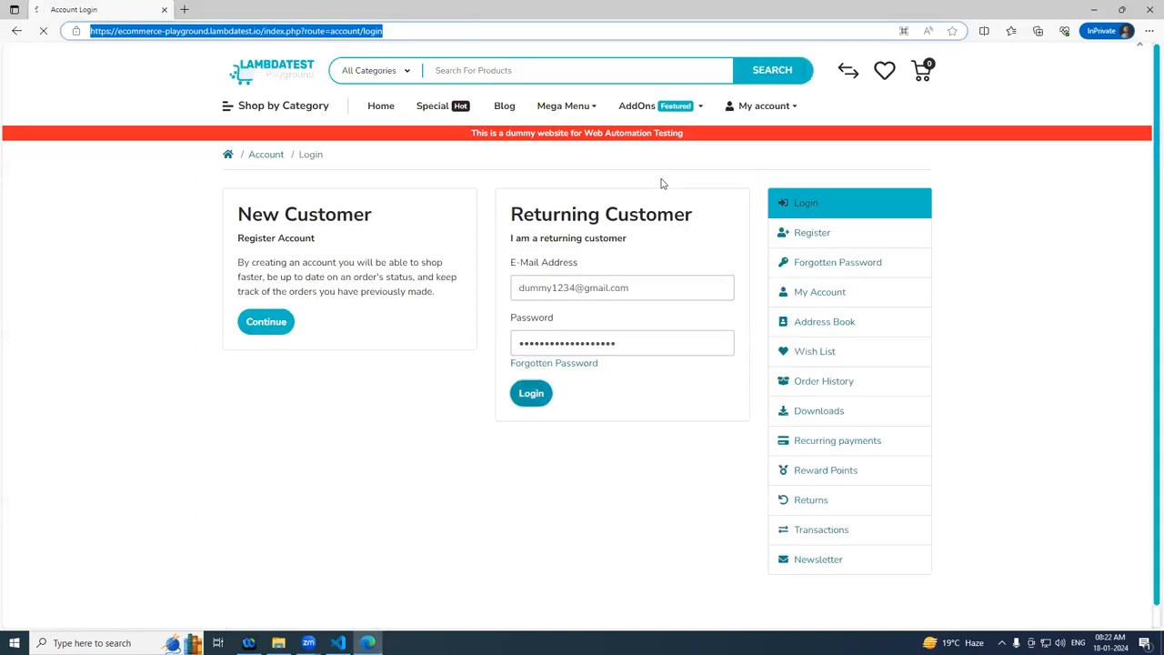
pyautogui.click(531, 393)
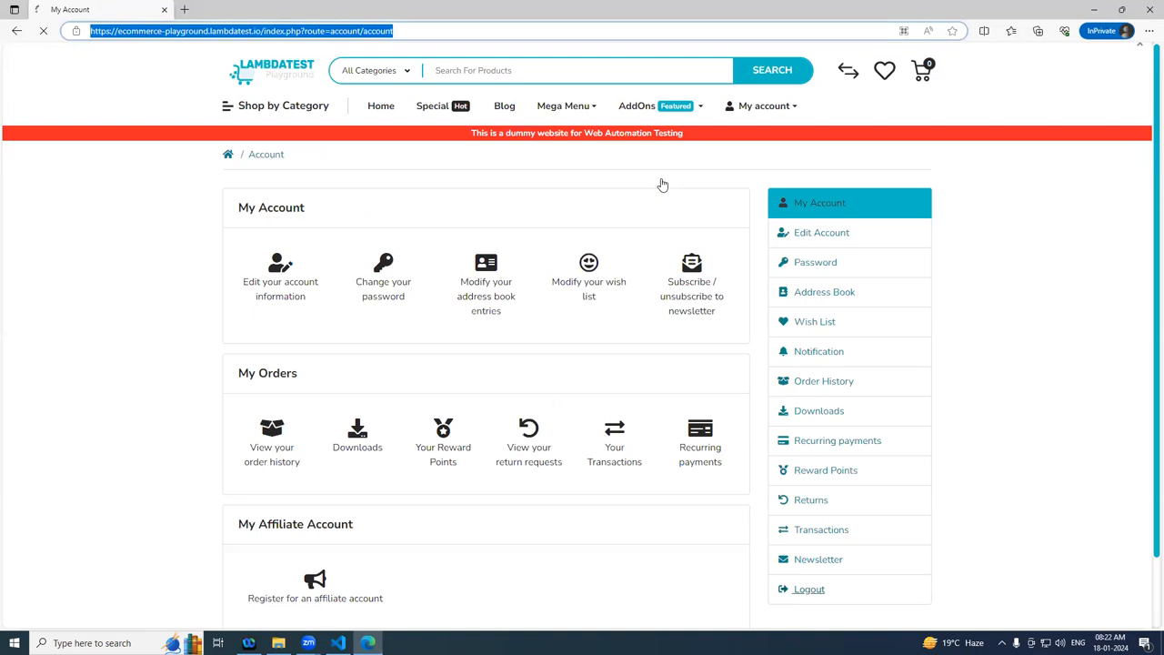
pyautogui.click(808, 589)
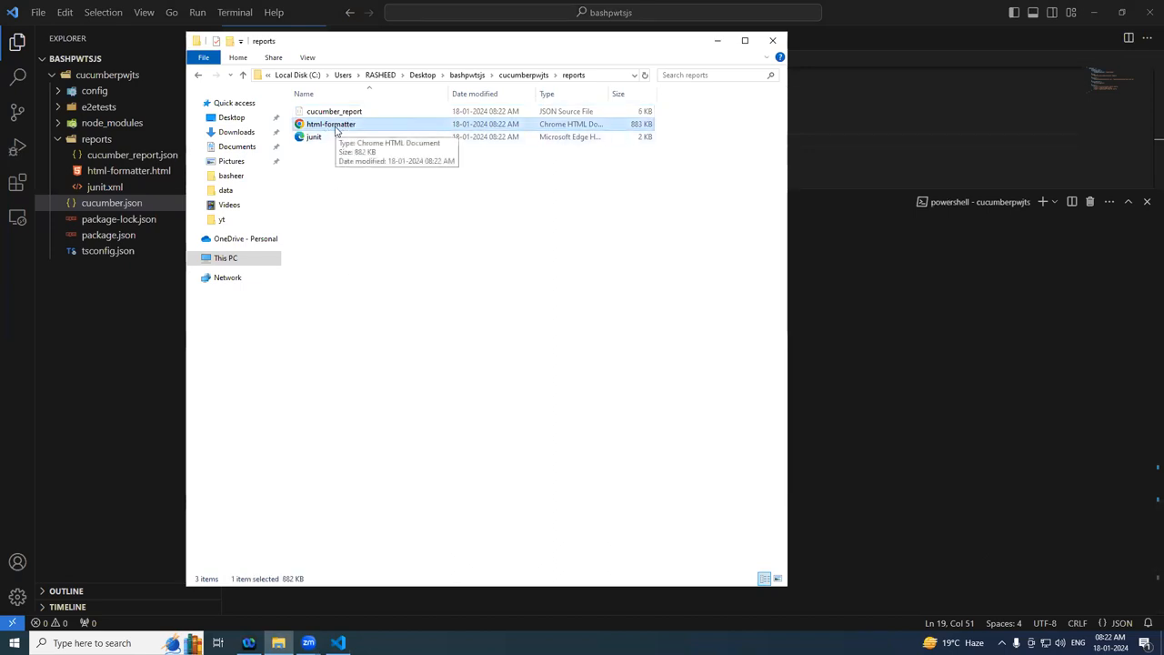
# Open html-formatter in the browser, showing 2 scenarios 100% passed.
pyautogui.rightClick(331, 124)
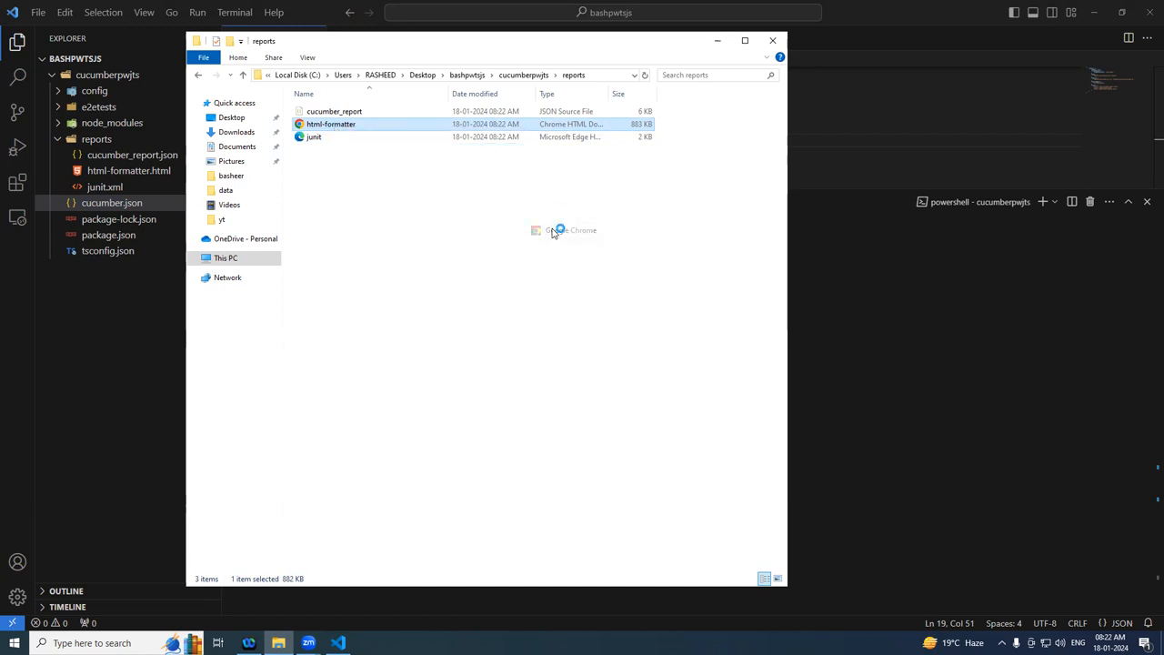
pyautogui.moveTo(362, 250)
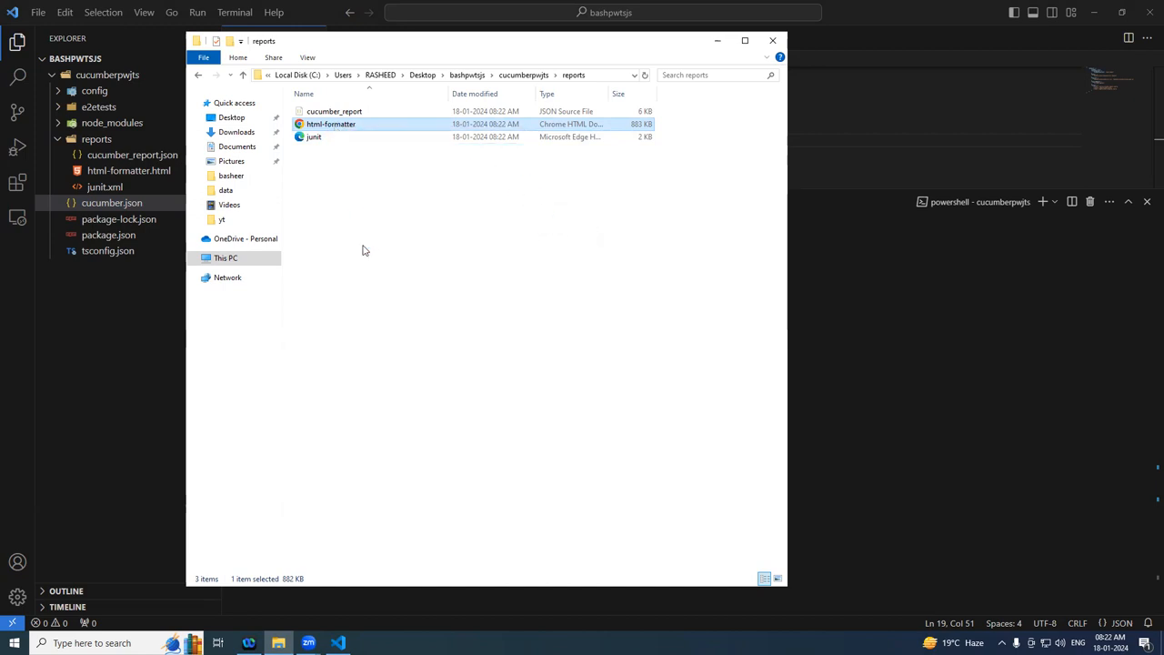
pyautogui.doubleClick(330, 124)
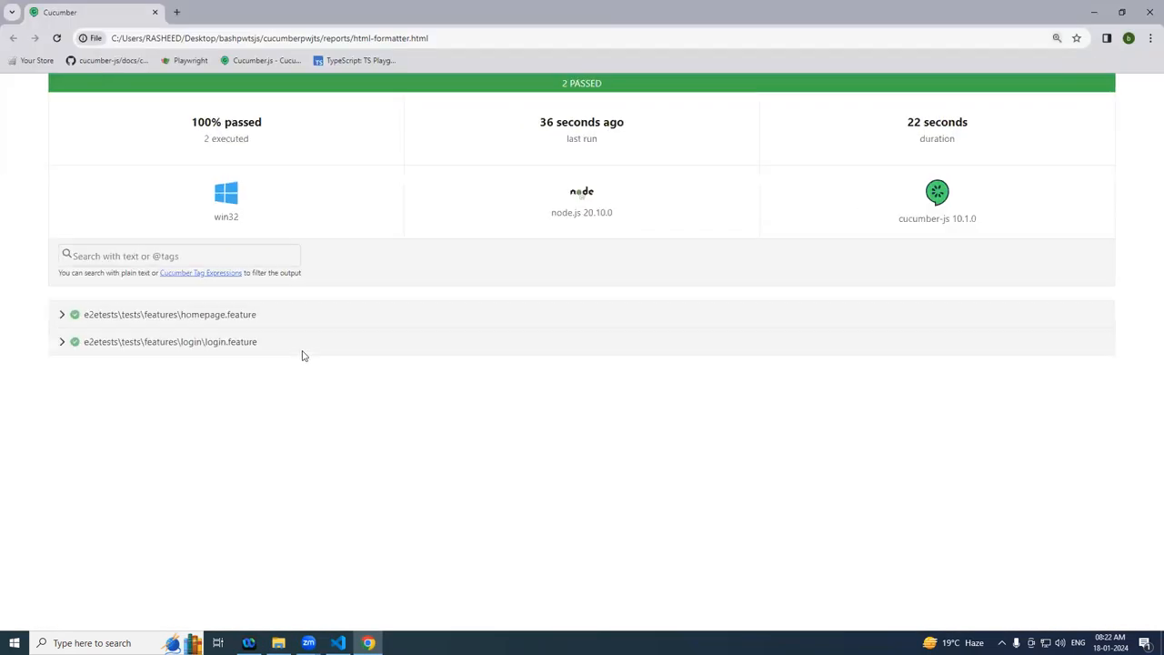
pyautogui.moveTo(242, 298)
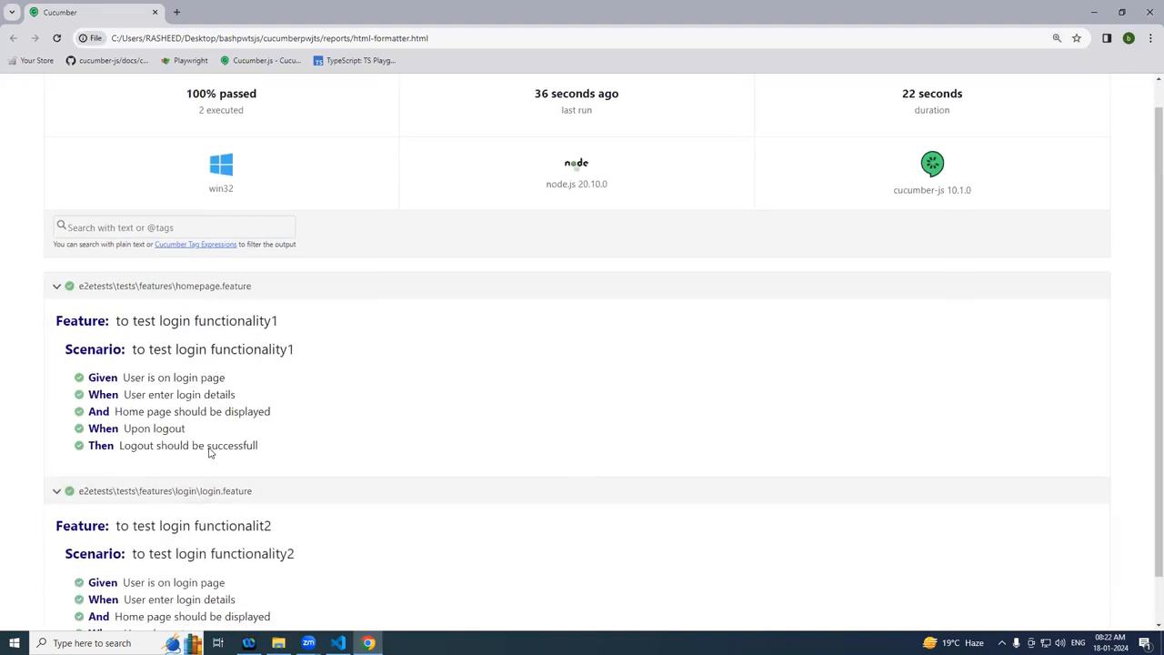
# Scroll through the expanded homepage.feature and login.feature scenarios and steps in the report.
pyautogui.scroll(-3)
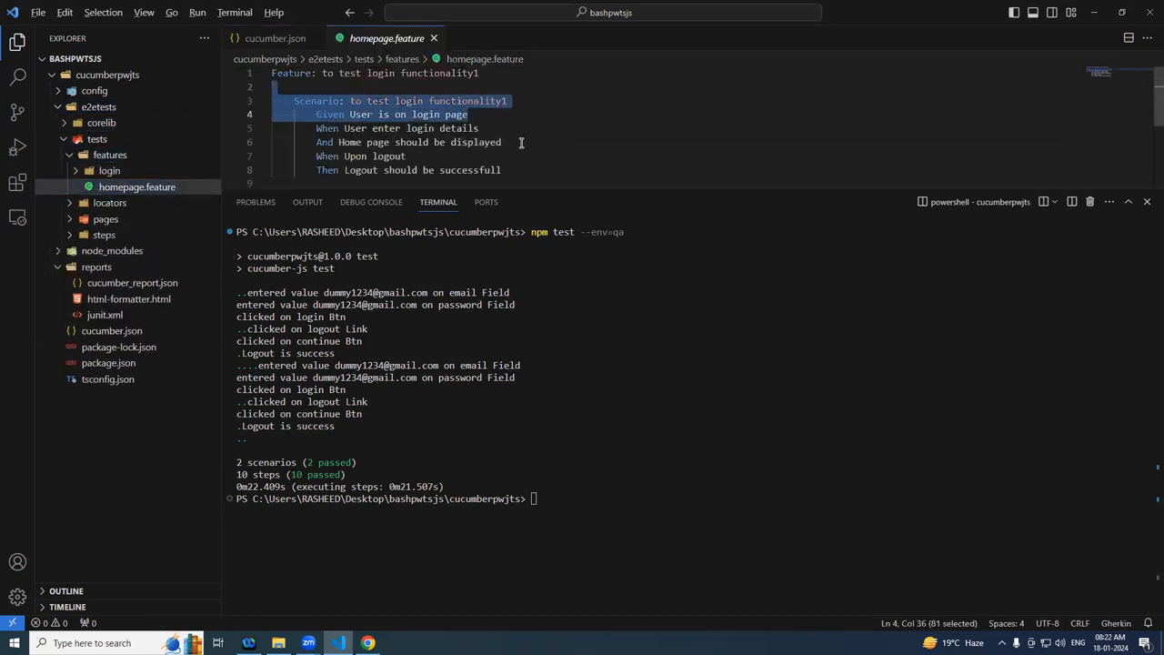
# Compare homepage.feature and login.feature against the HTML report, then close login.feature.
pyautogui.click(368, 643)
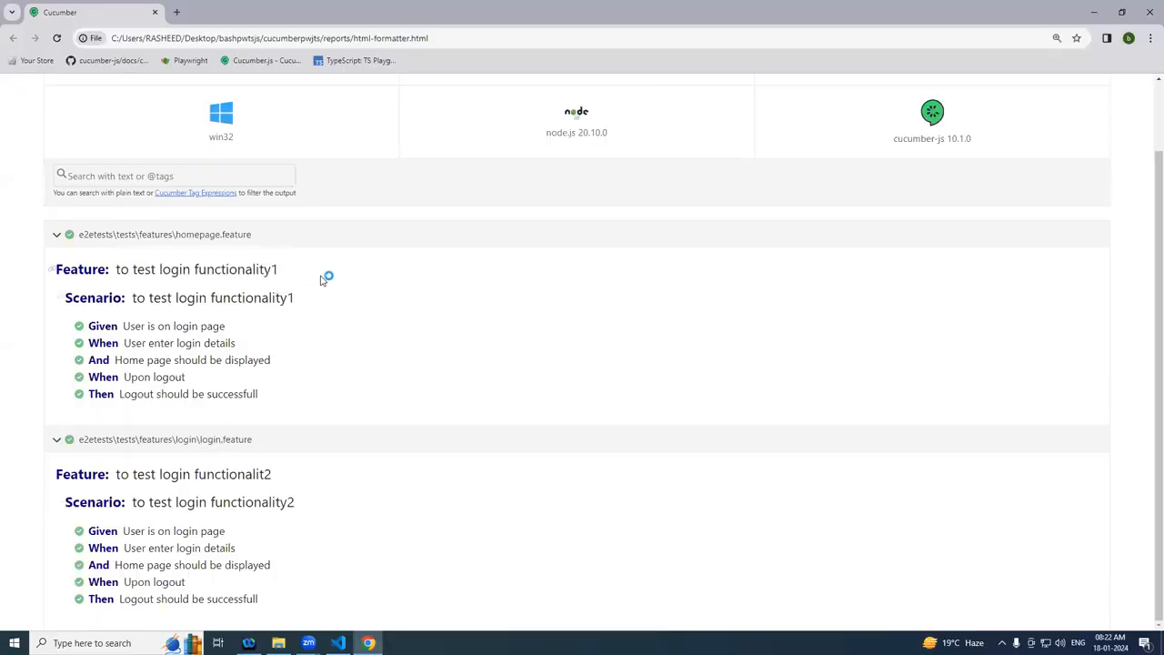
pyautogui.click(338, 642)
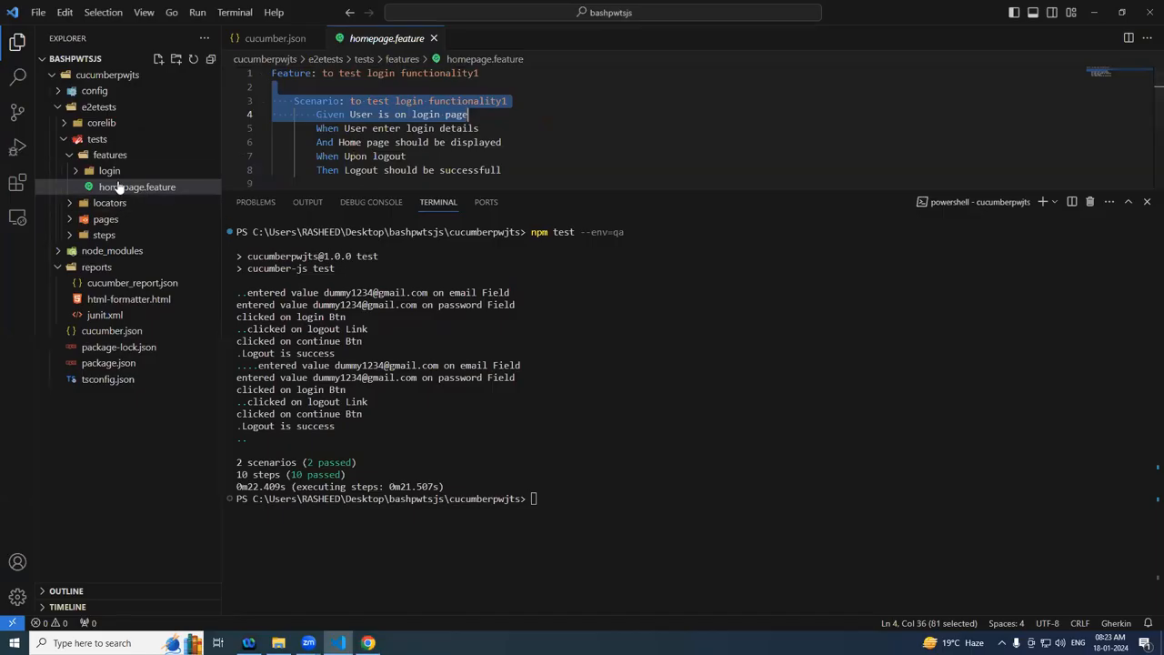
pyautogui.click(109, 202)
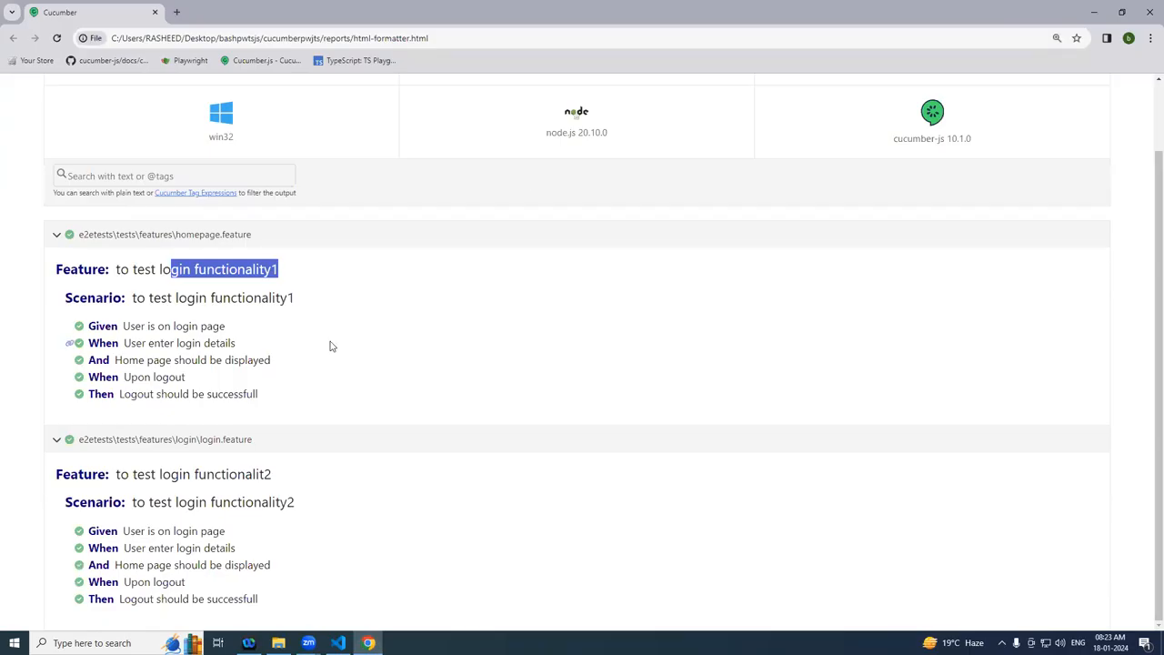
pyautogui.moveTo(359, 264)
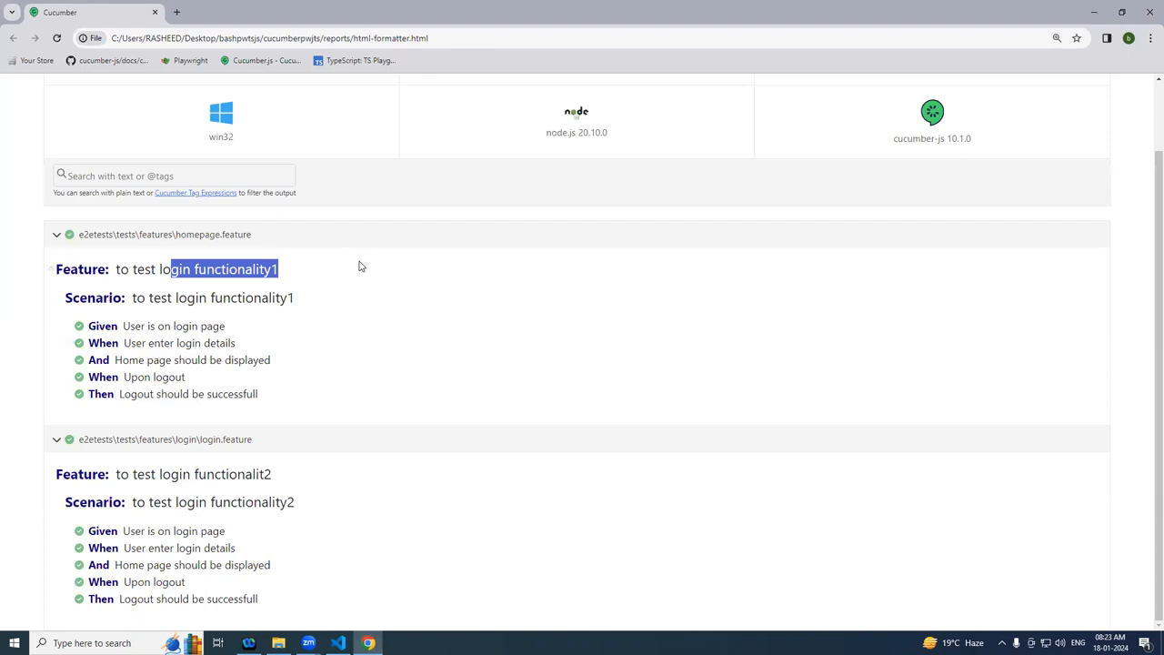
pyautogui.click(338, 643)
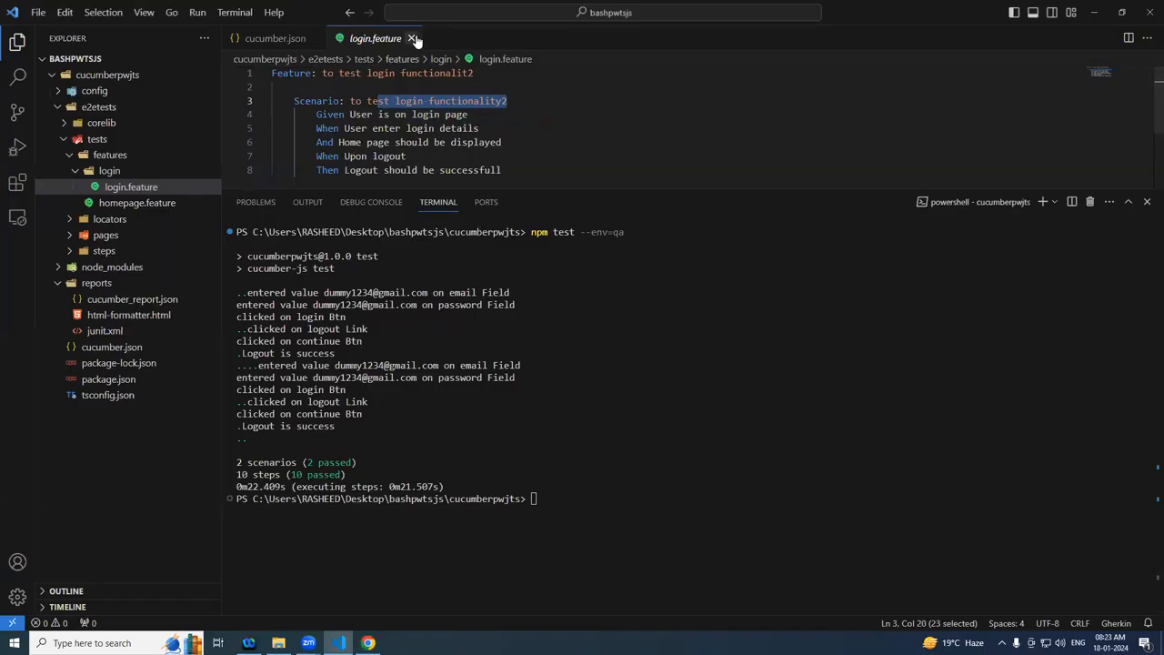
pyautogui.click(412, 38)
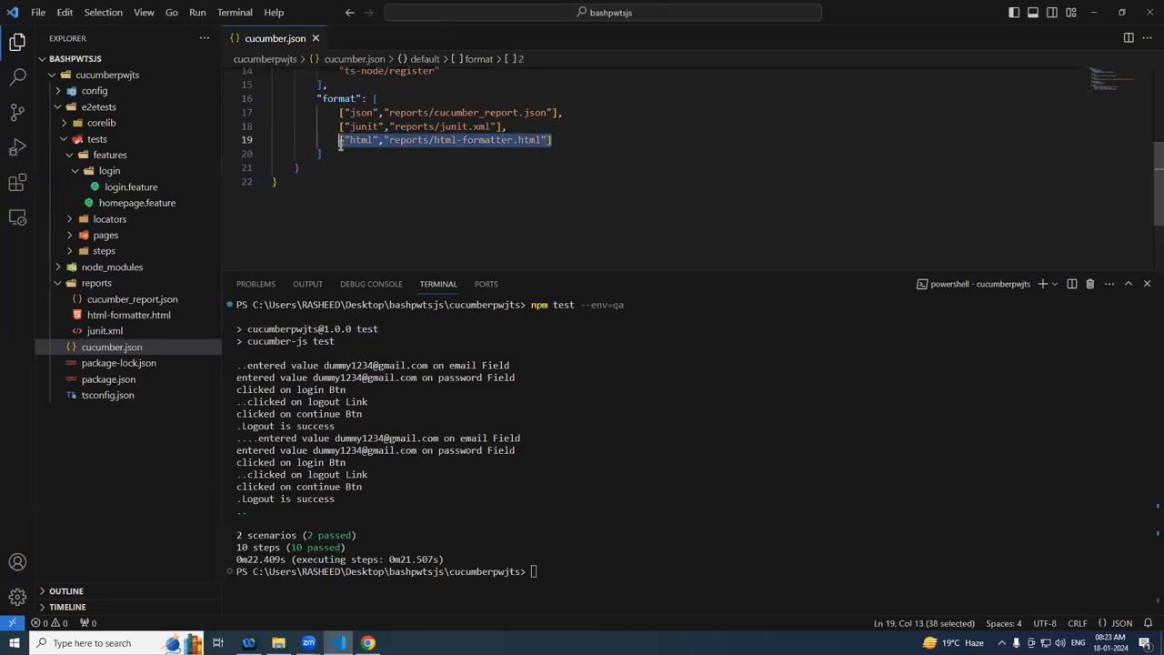
# Collapse the homepage.feature and login.feature sections beneath the 2 passed, 100% summary.
pyautogui.click(367, 643)
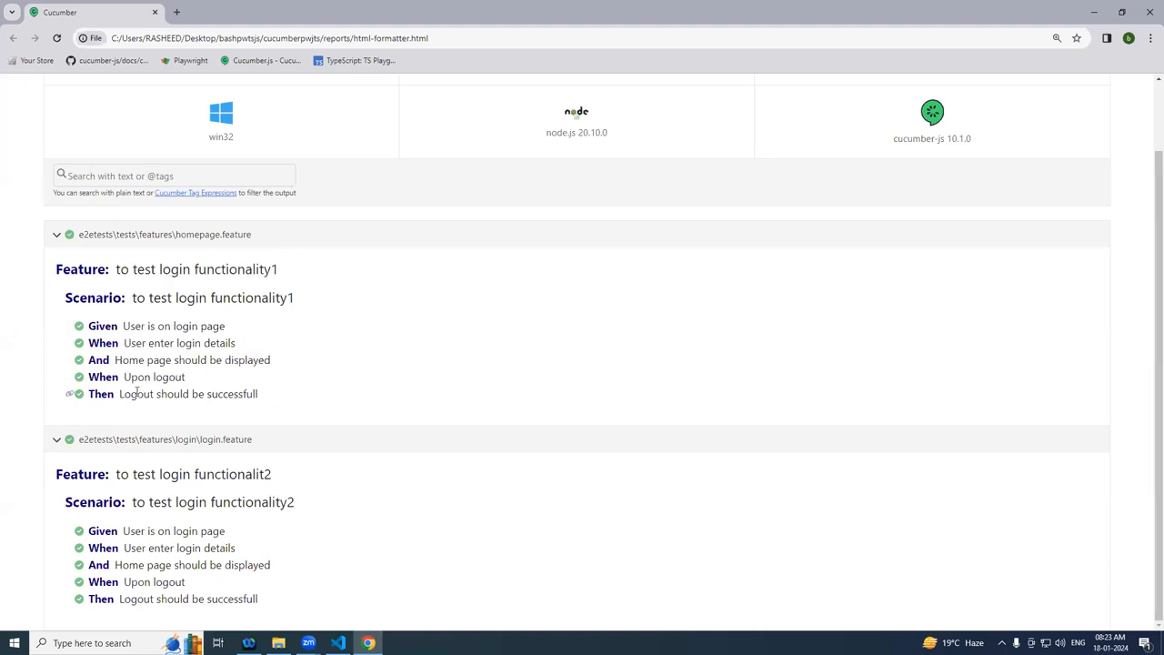
pyautogui.click(337, 643)
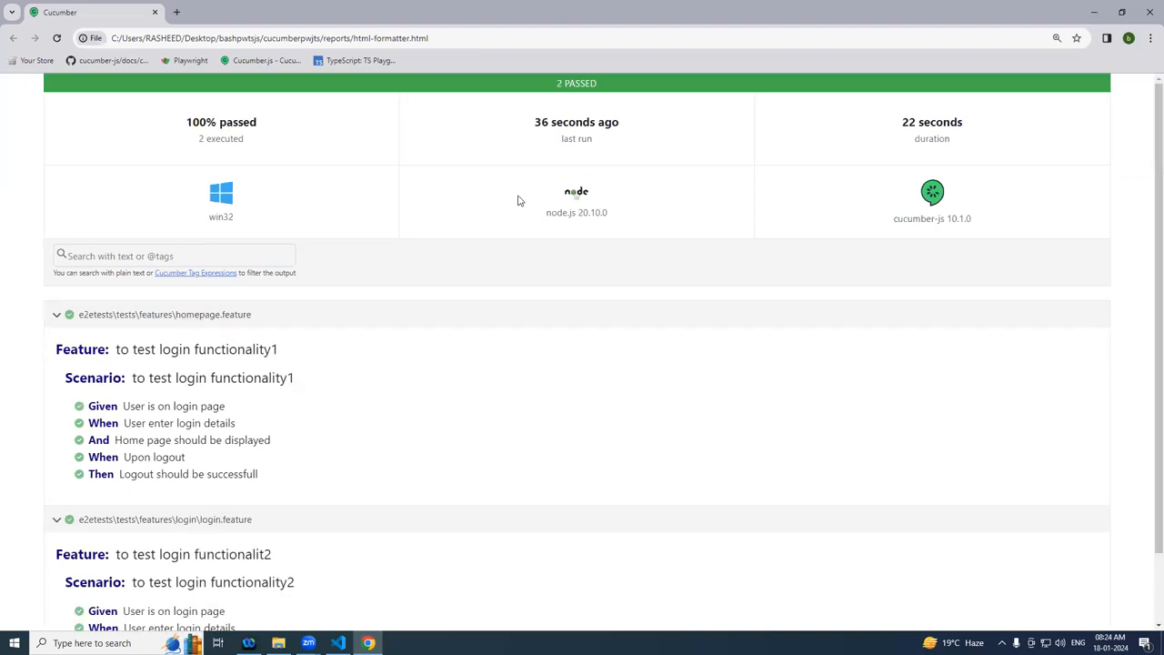
pyautogui.moveTo(233, 324)
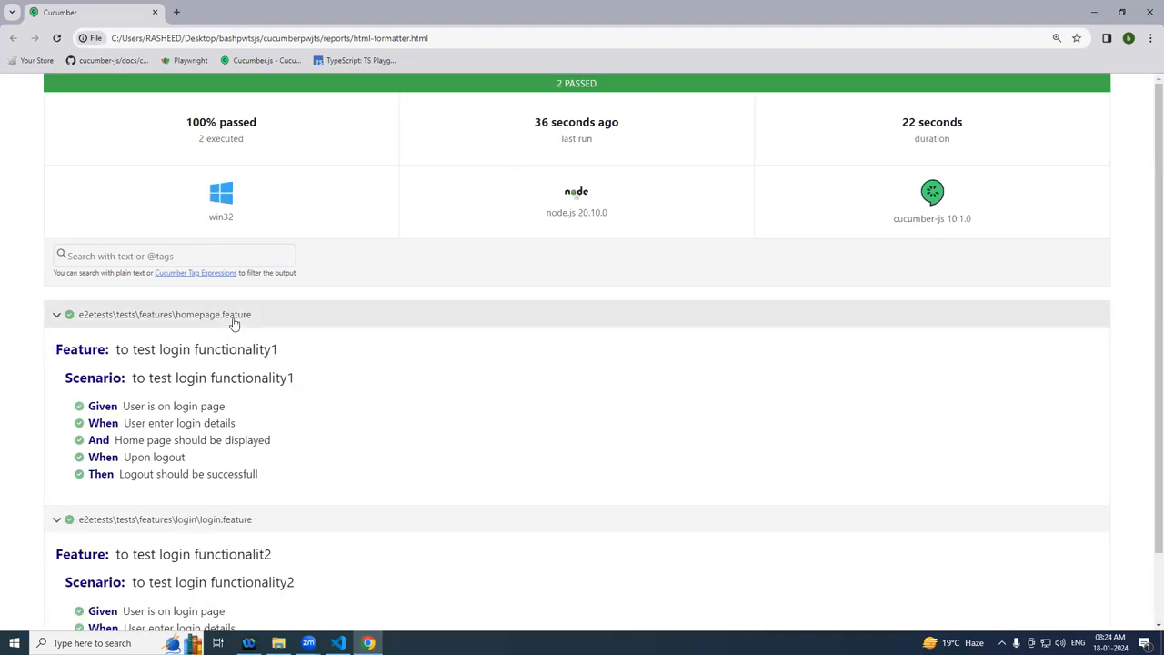
pyautogui.click(57, 314)
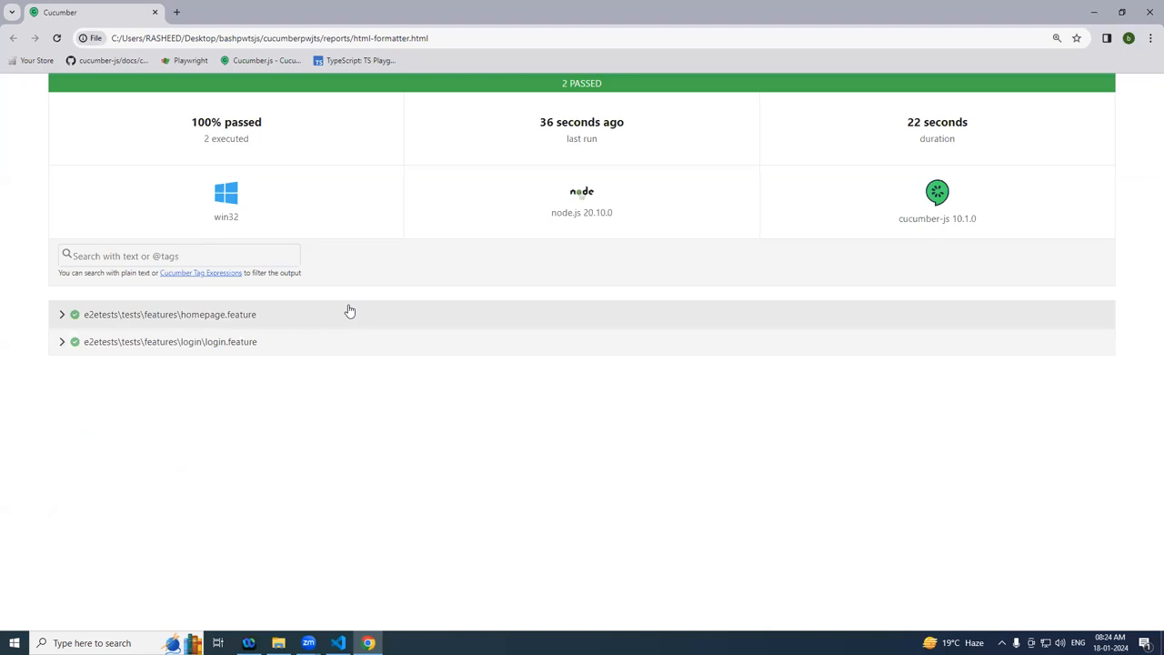
pyautogui.click(337, 642)
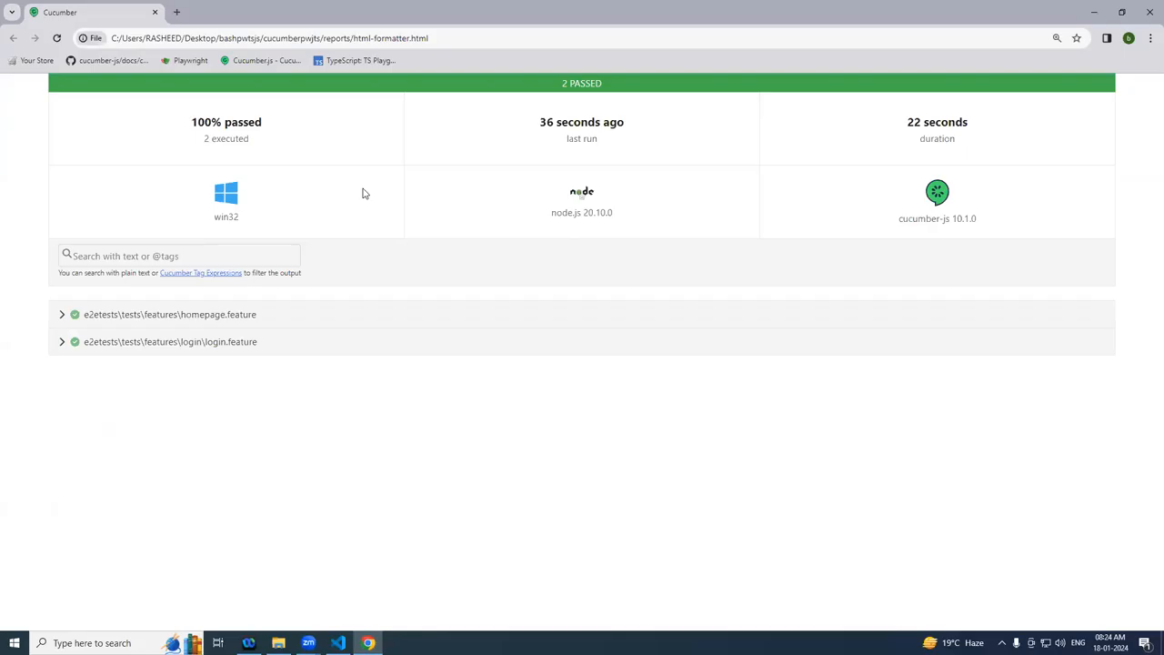
pyautogui.moveTo(225, 275)
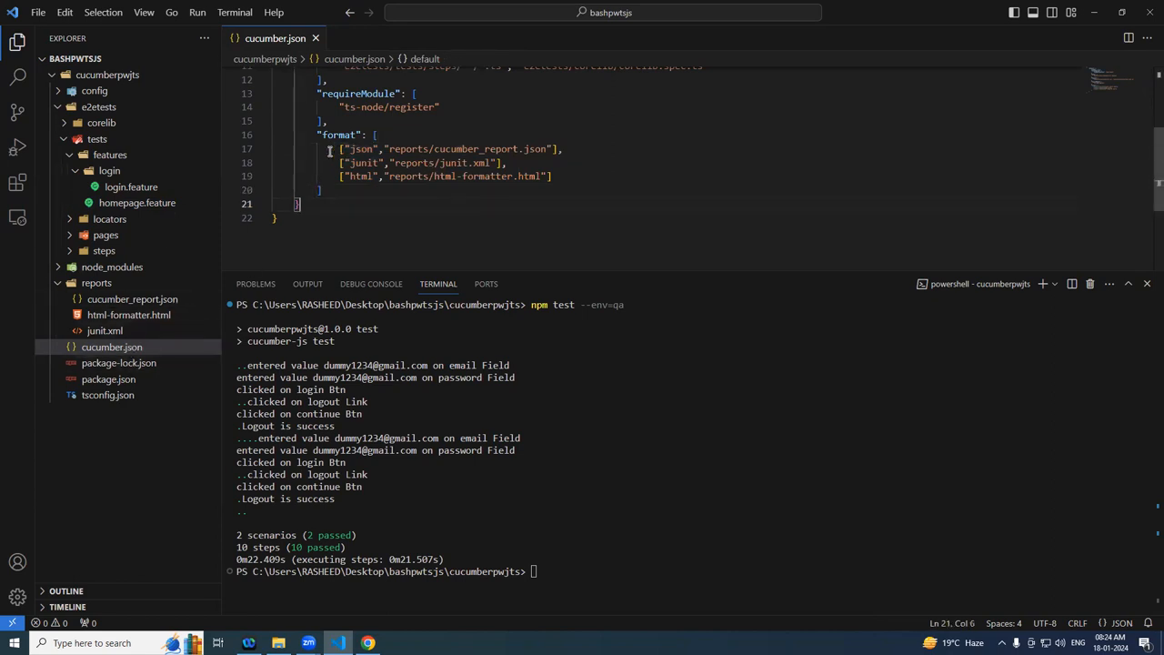
pyautogui.click(356, 149)
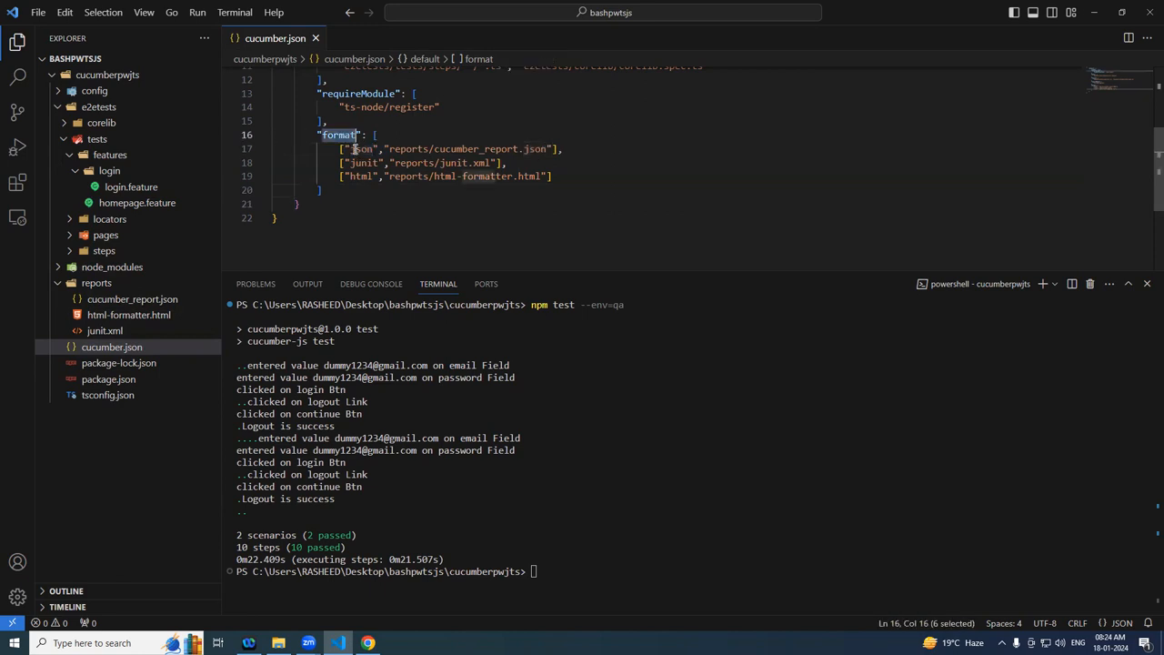
pyautogui.doubleClick(407, 149)
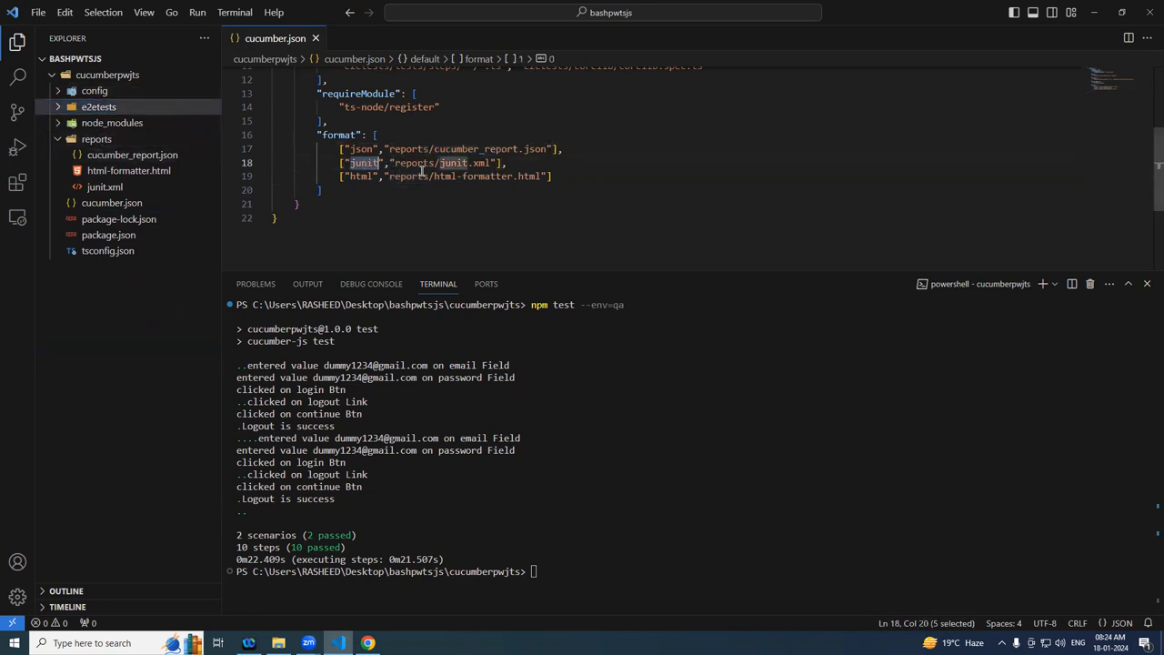
pyautogui.doubleClick(480, 162)
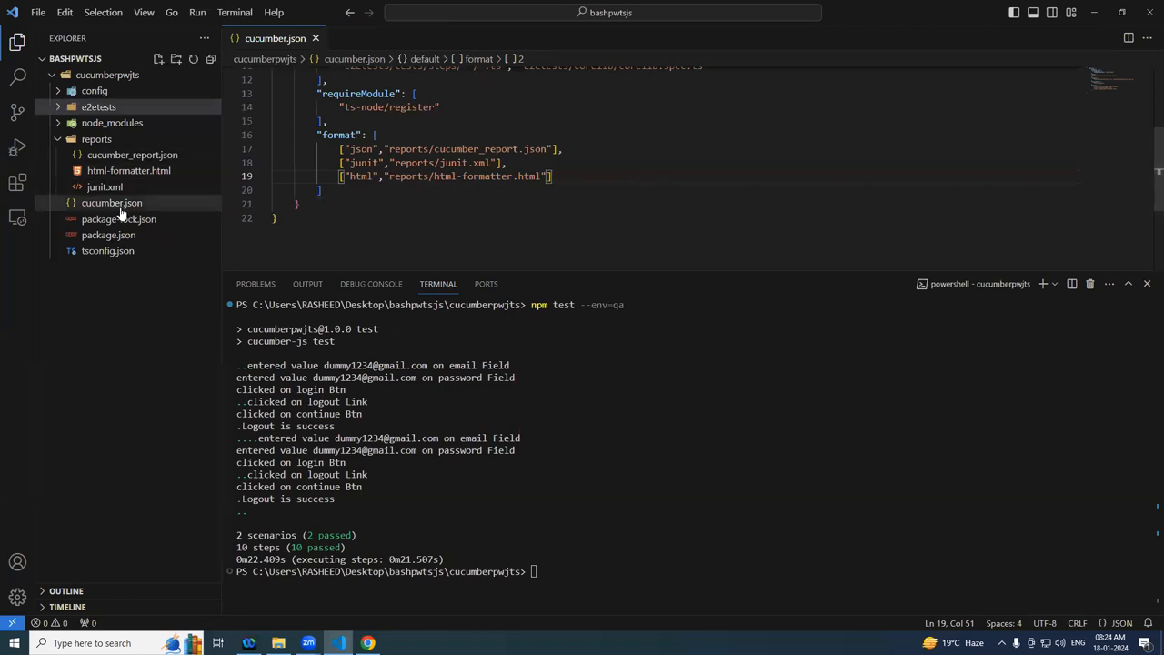
pyautogui.click(108, 234)
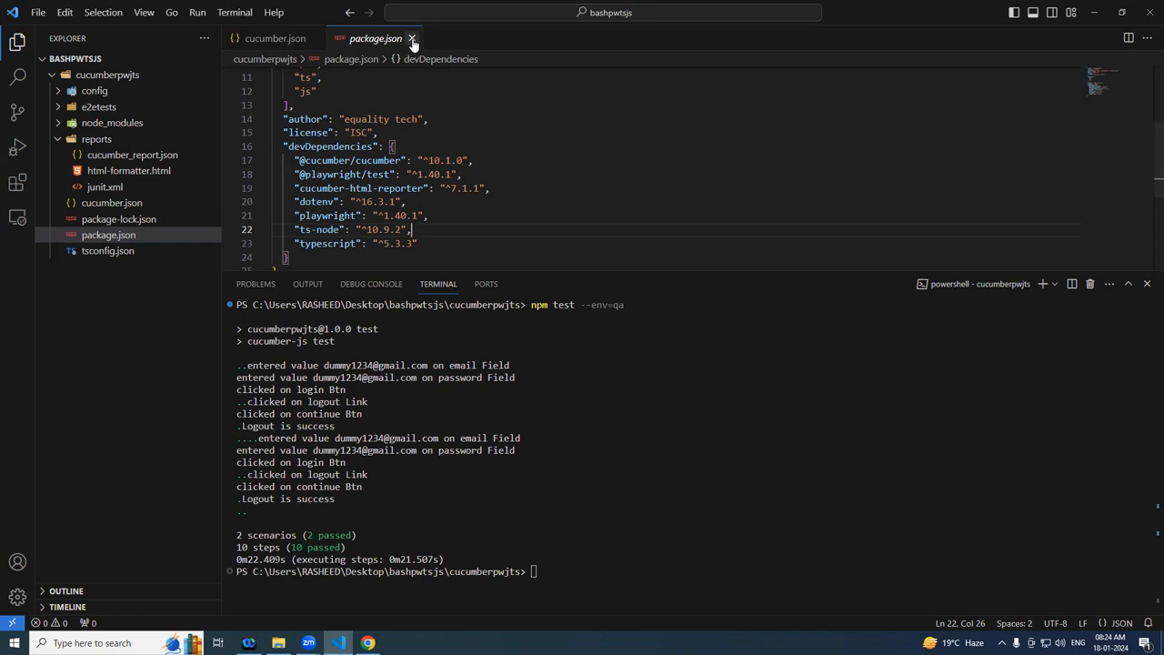
pyautogui.click(412, 38)
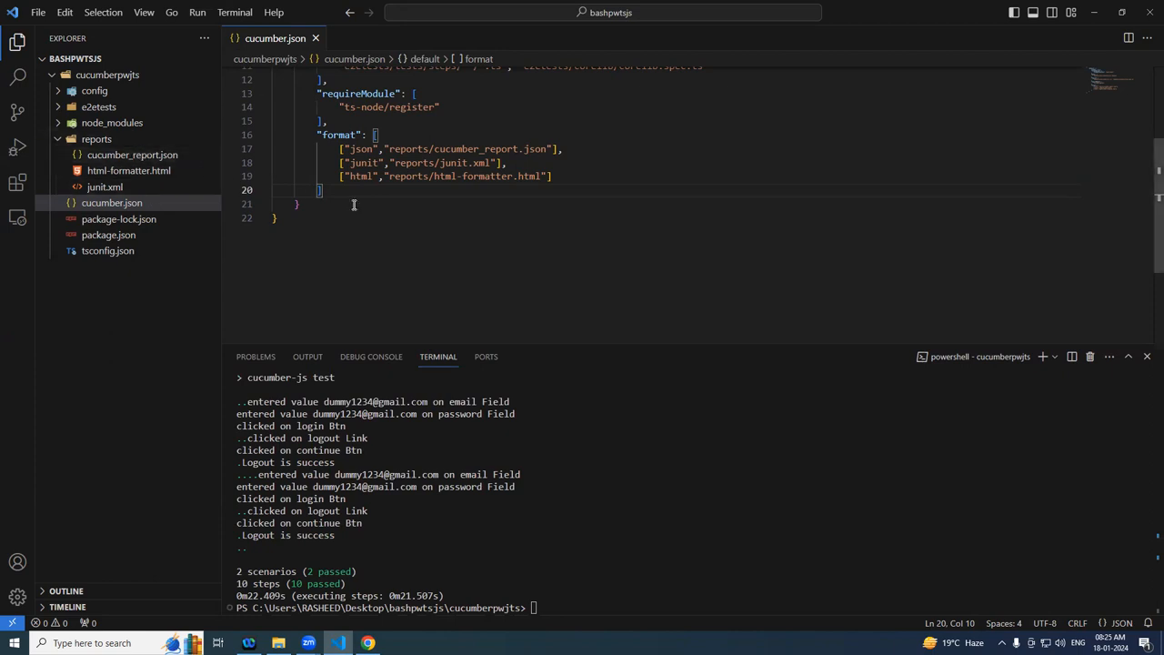
pyautogui.scroll(-3)
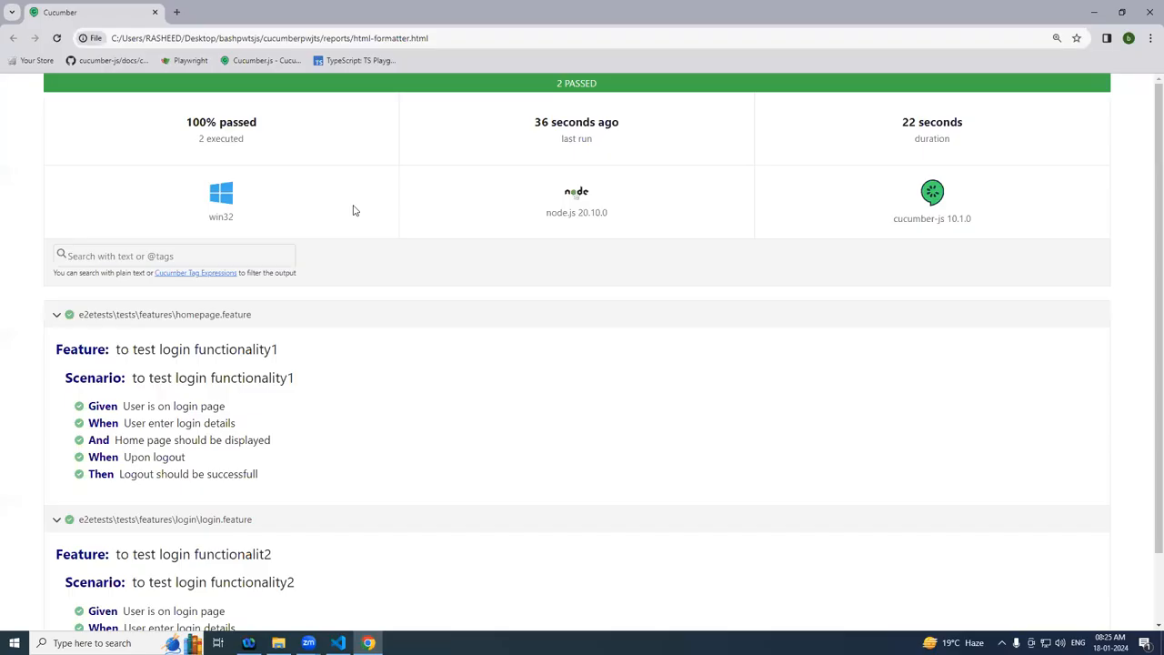
pyautogui.click(338, 643)
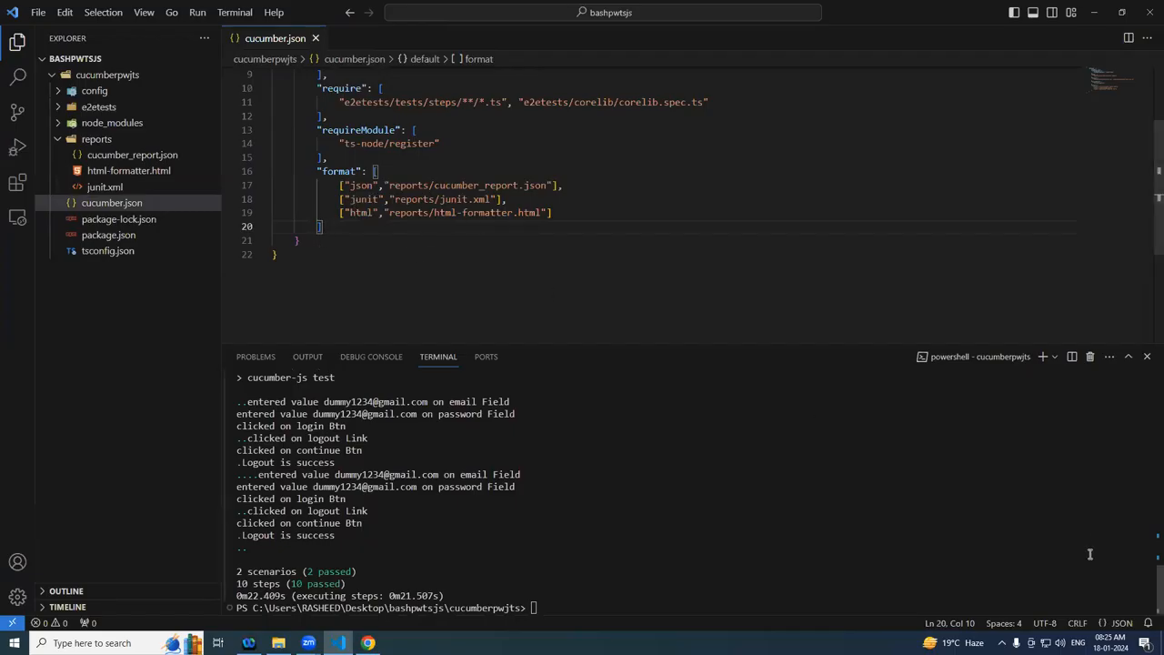